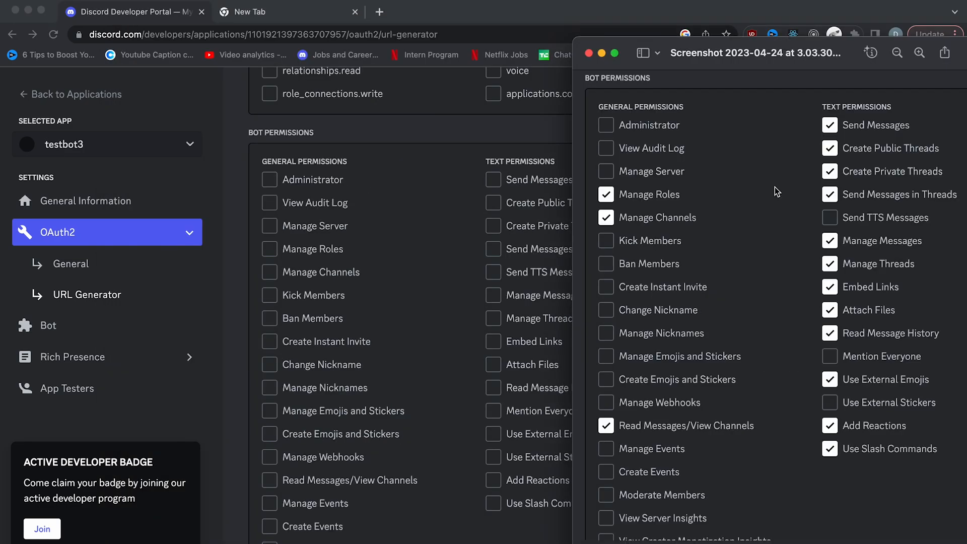
- Grant the bot Manage Roles, Manage Channels and Read Messages/View Channels permissions
{"action": "left_click", "coordinate": [588, 53]}
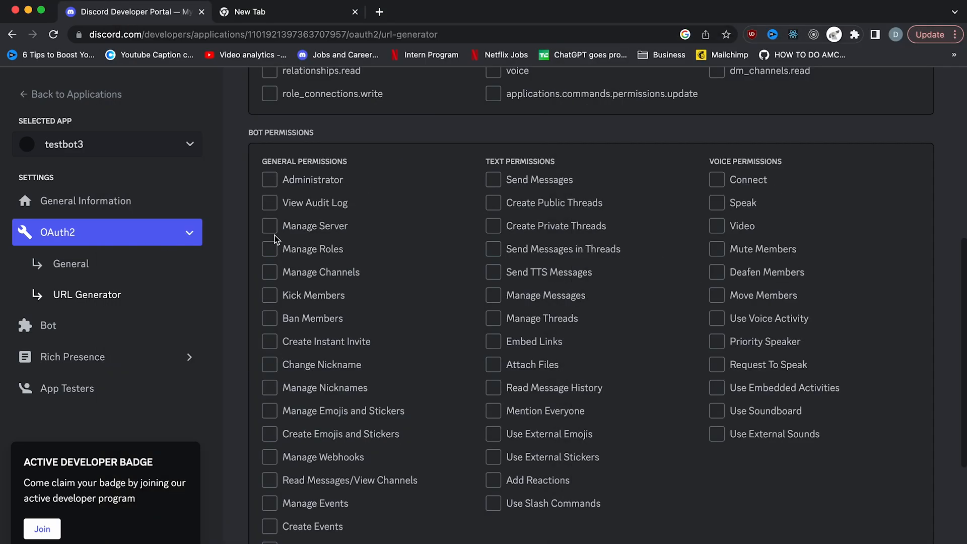
{"action": "left_click", "coordinate": [270, 249]}
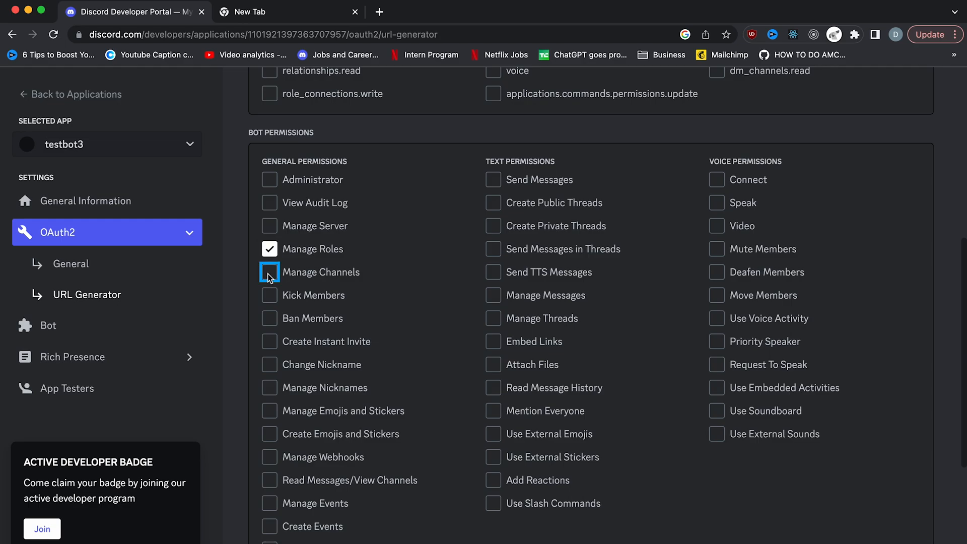
{"action": "left_click", "coordinate": [270, 272]}
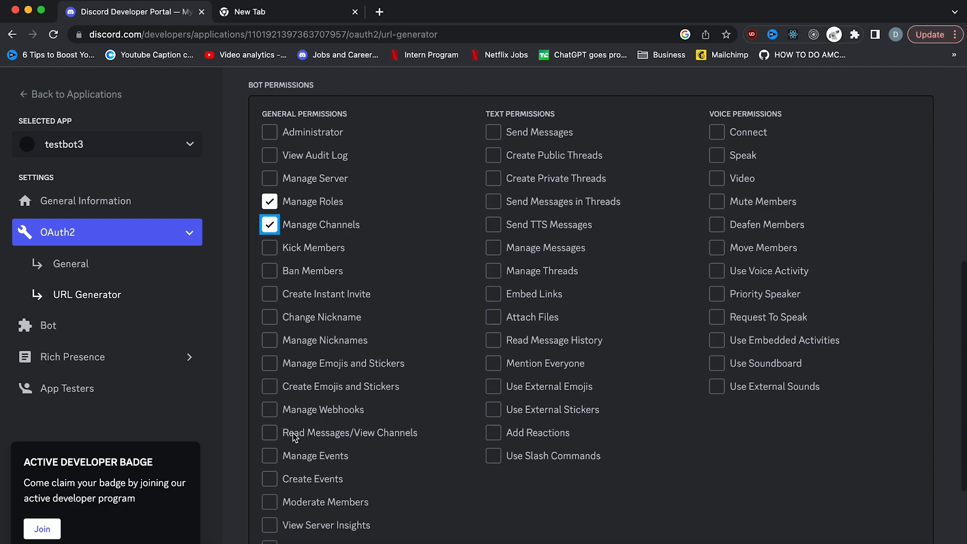
{"action": "left_click", "coordinate": [269, 433]}
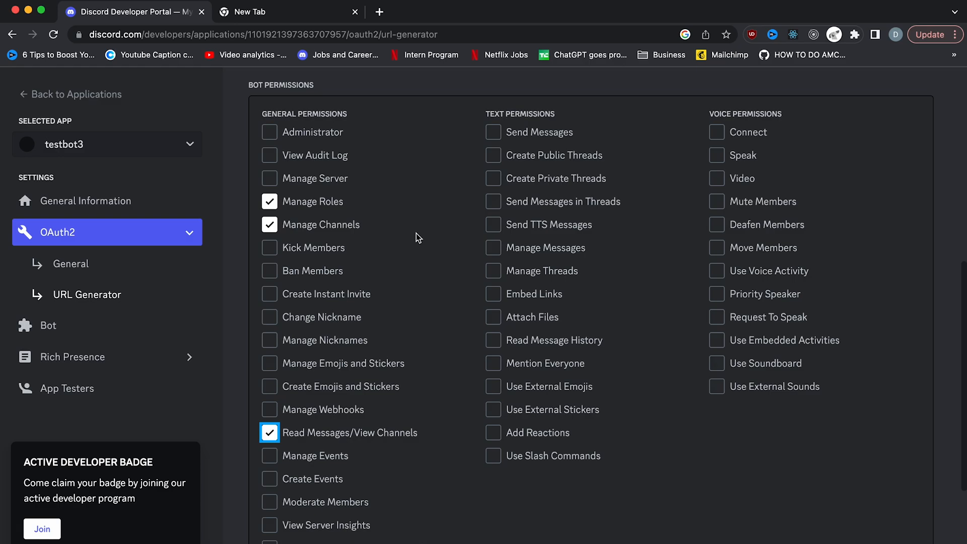
- Grant Send Messages, Create Public Threads and a further text permission so the invite URL generates
{"action": "left_click", "coordinate": [493, 156]}
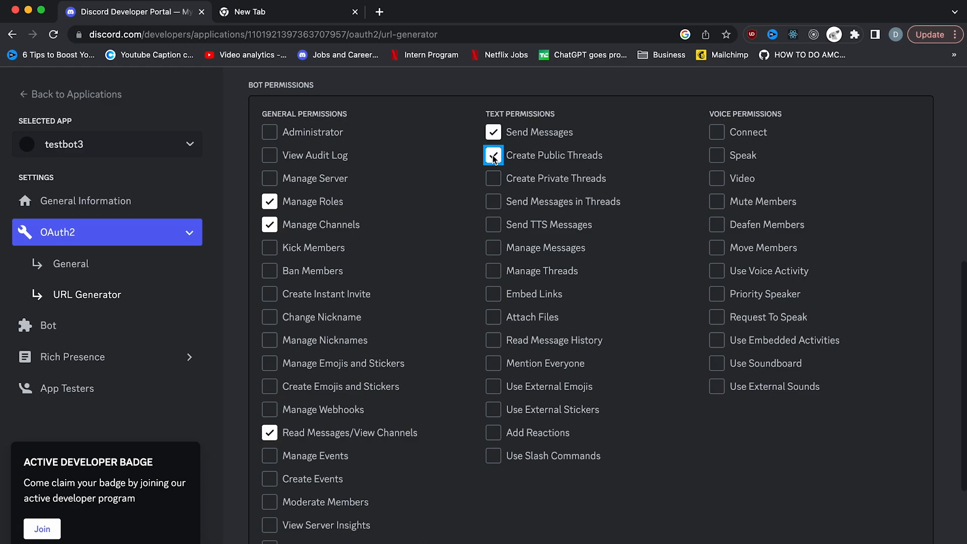
{"action": "left_click", "coordinate": [493, 201]}
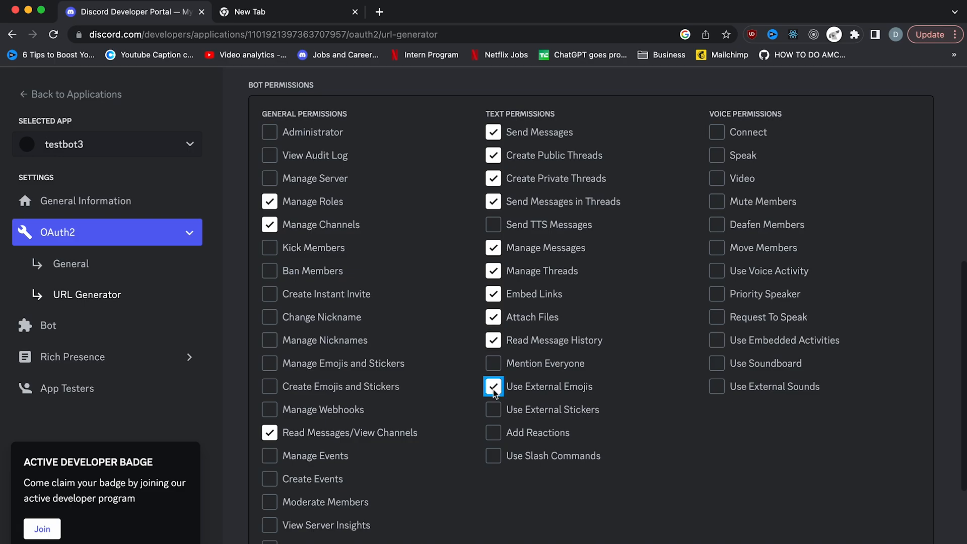
{"action": "left_click", "coordinate": [493, 433]}
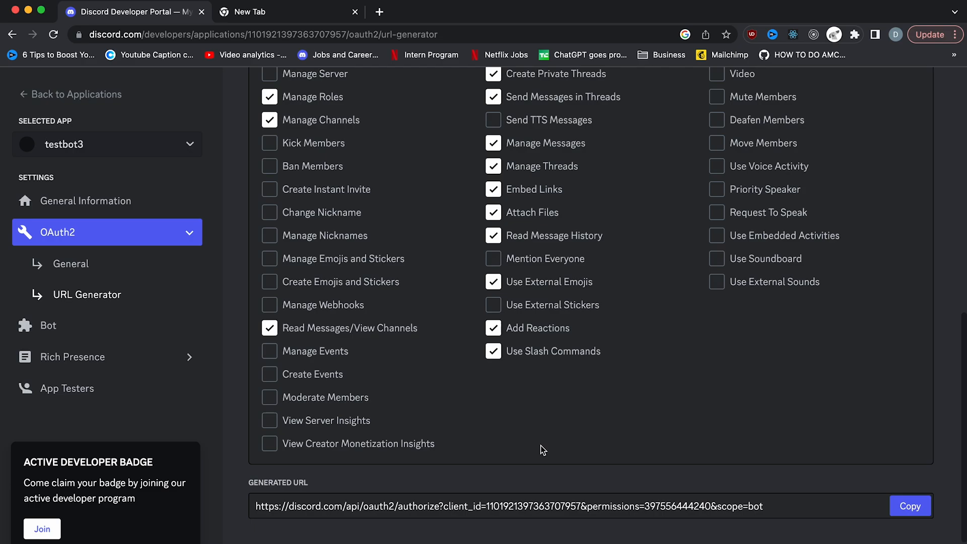
{"action": "mouse_move", "coordinate": [506, 465]}
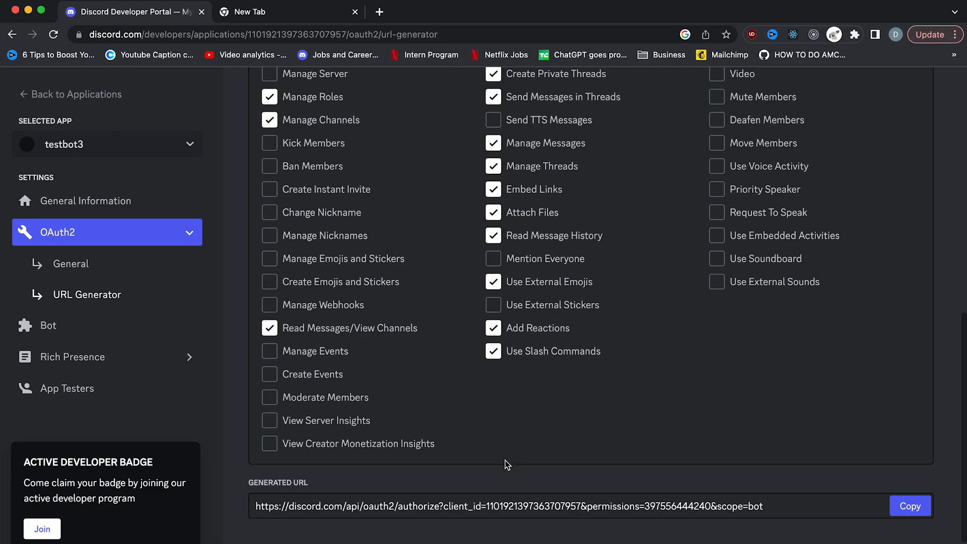
- Use the copied invite URL to add testbot3 to The Khavrutskii Community and pass the hCaptcha check
{"action": "left_click", "coordinate": [910, 506]}
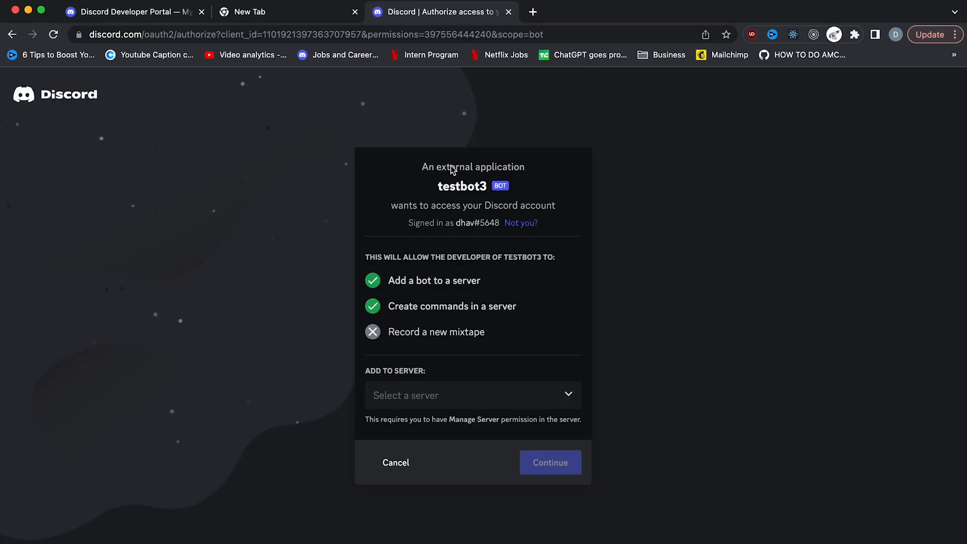
{"action": "mouse_move", "coordinate": [474, 191]}
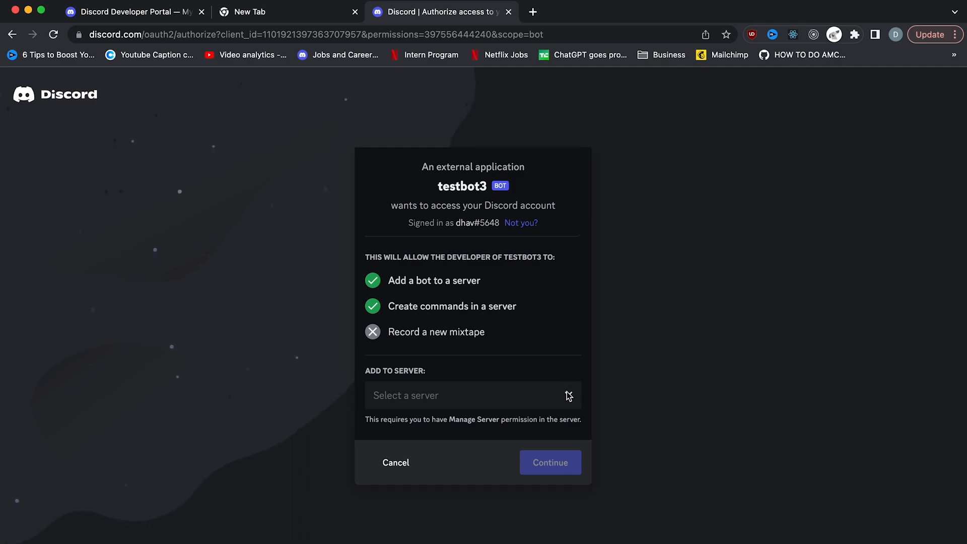
{"action": "mouse_move", "coordinate": [578, 369]}
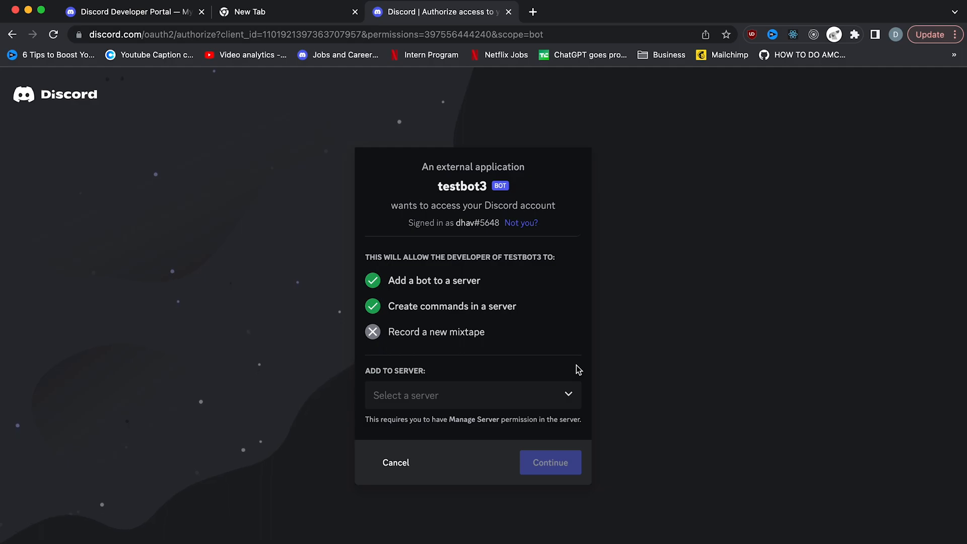
{"action": "left_click", "coordinate": [471, 395]}
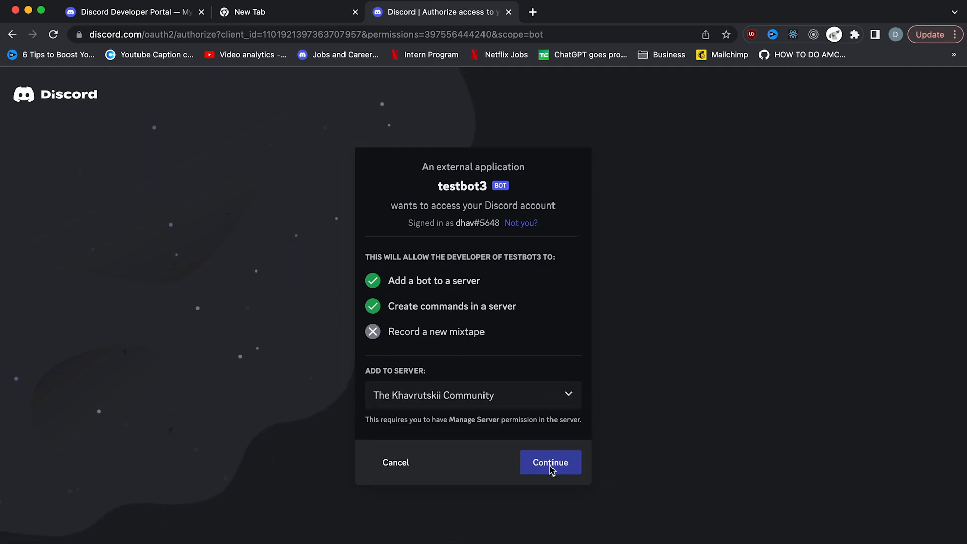
{"action": "left_click", "coordinate": [550, 462]}
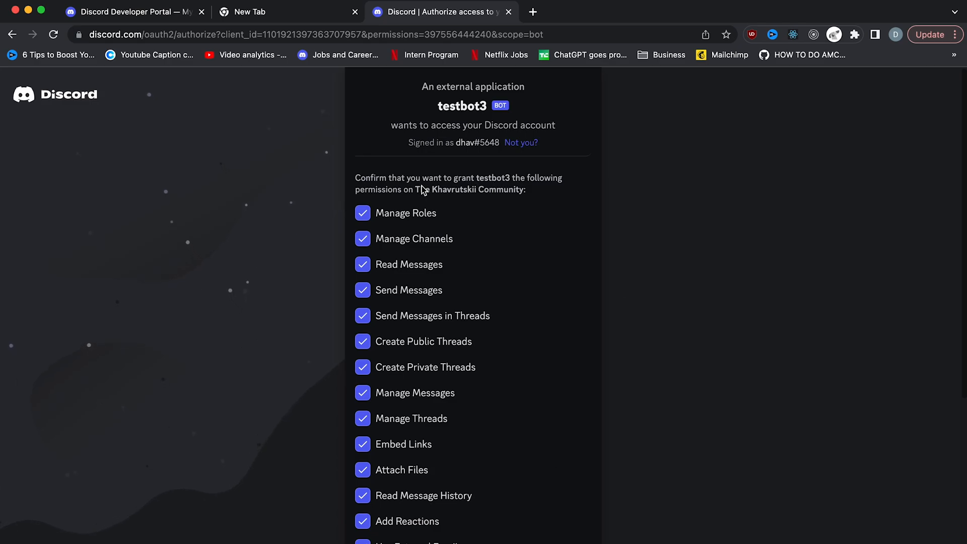
{"action": "scroll", "scroll_direction": "down", "scroll_amount": 3}
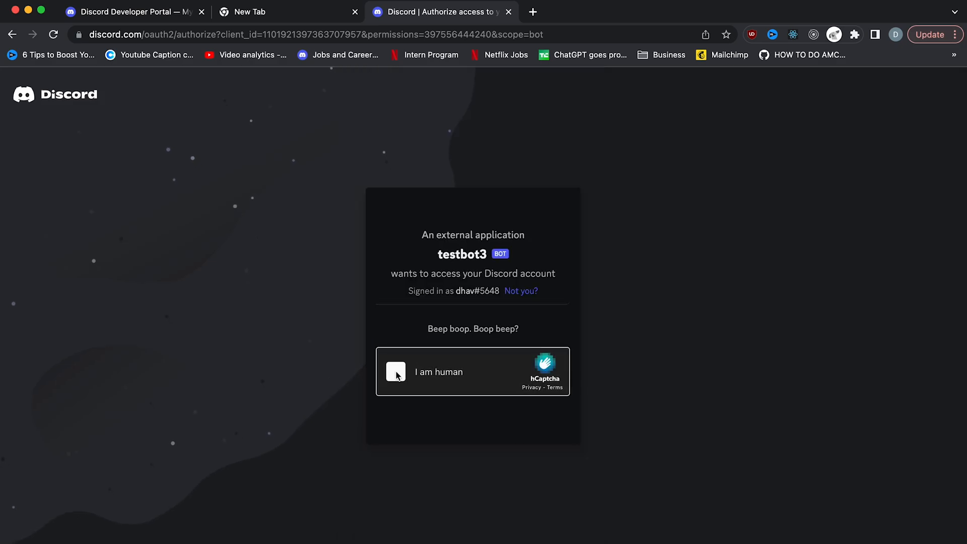
{"action": "left_click", "coordinate": [395, 371]}
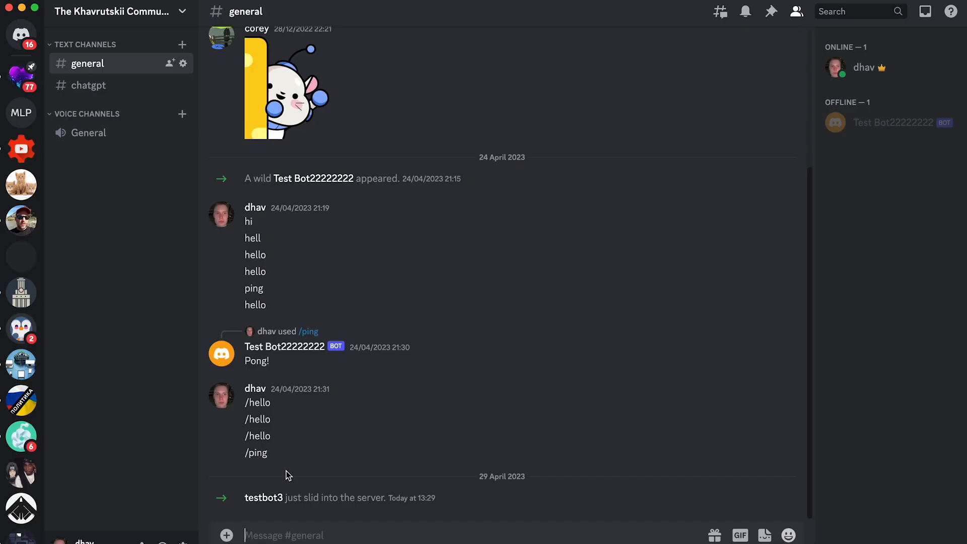
{"action": "mouse_move", "coordinate": [245, 500]}
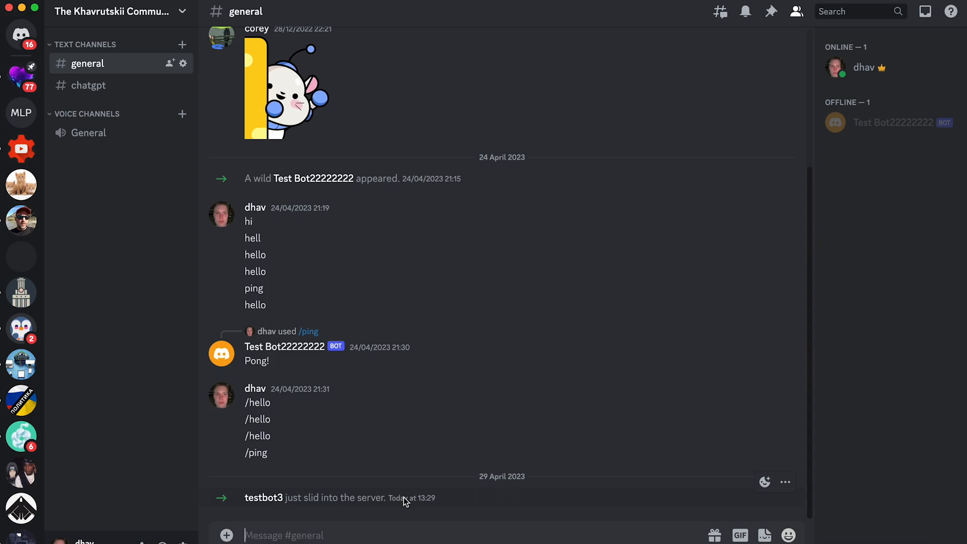
{"action": "mouse_move", "coordinate": [393, 312]}
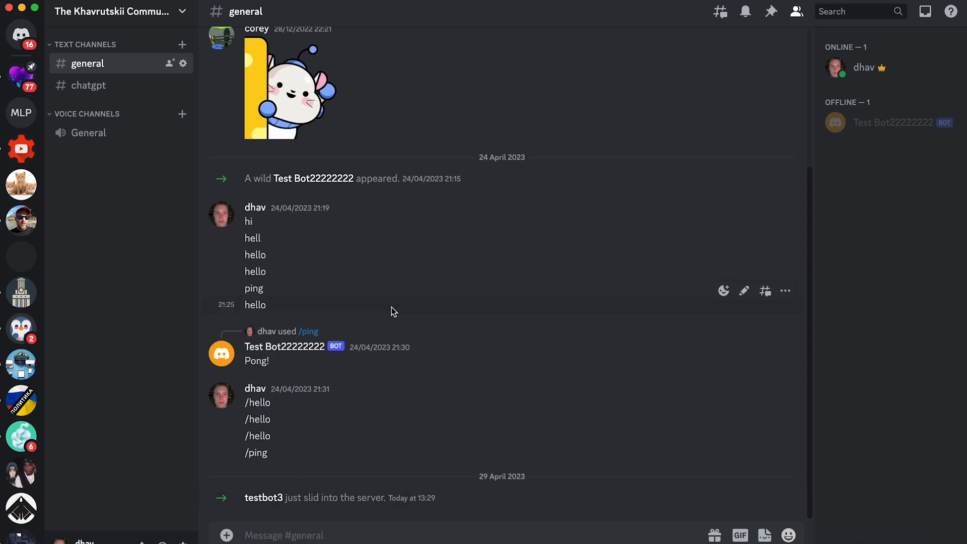
- Scroll the blog post to its 'Github for My Discord Bot Template' heading
{"action": "left_click", "coordinate": [571, 11]}
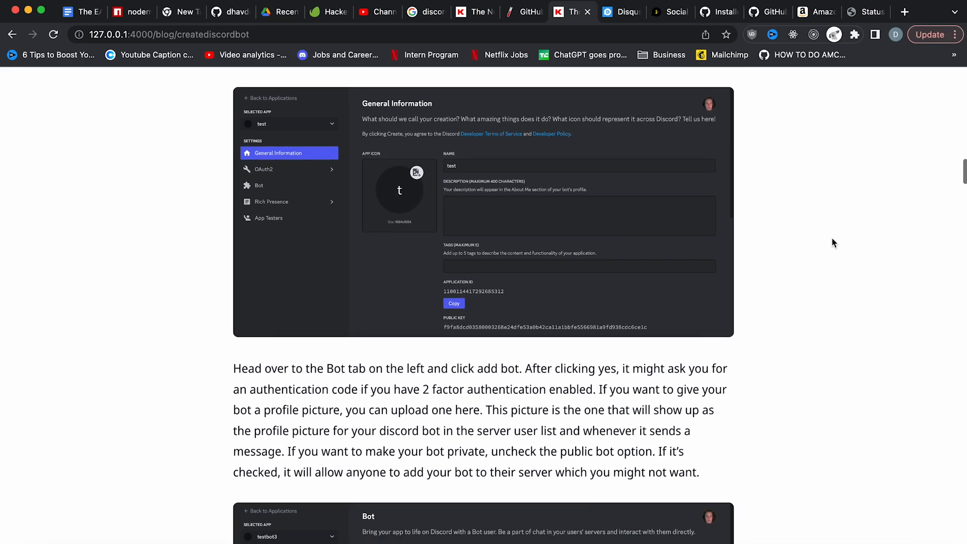
{"action": "scroll", "scroll_direction": "down", "scroll_amount": 3}
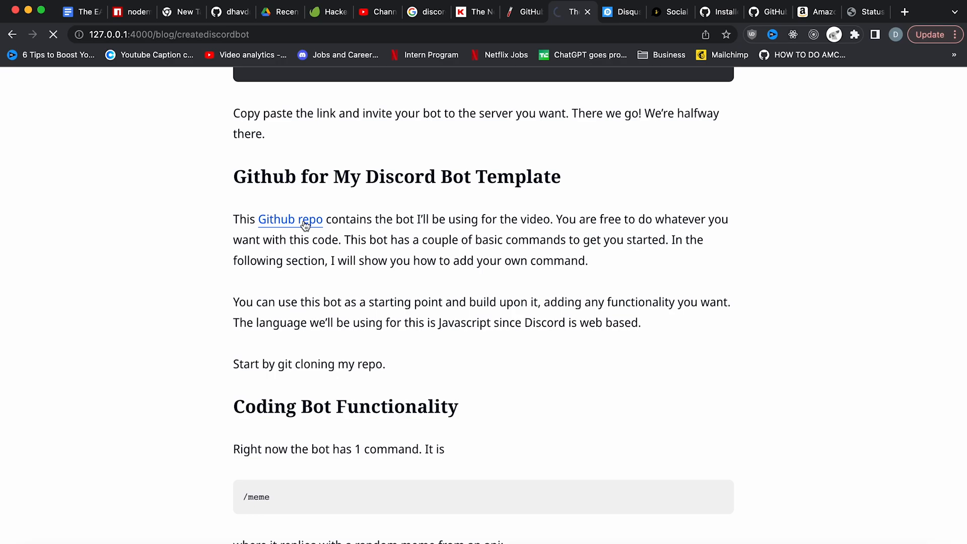
- Browse the DiscordBotTemplate repo's commands/getMeme/getMeme.js and show its clone options
{"action": "left_click", "coordinate": [290, 219]}
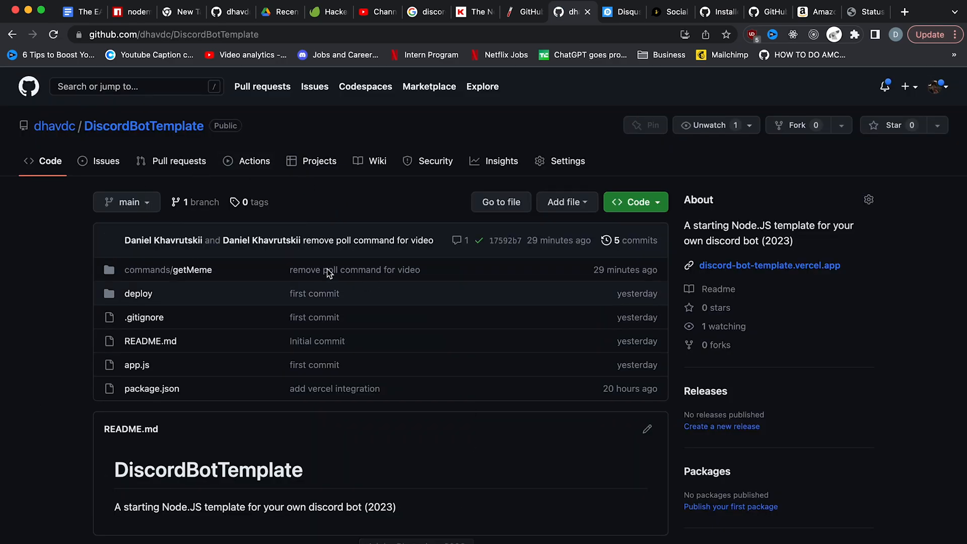
{"action": "mouse_move", "coordinate": [411, 219]}
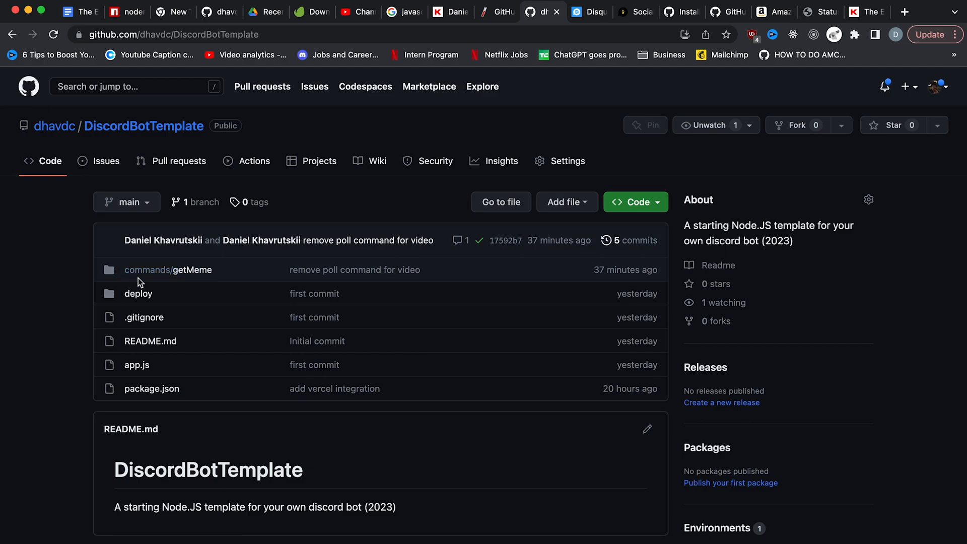
{"action": "left_click", "coordinate": [168, 270]}
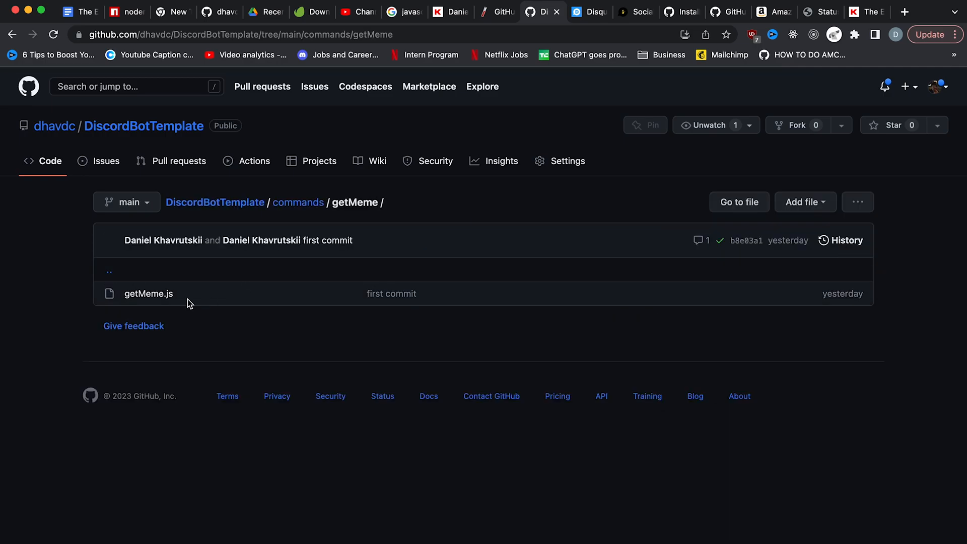
{"action": "left_click", "coordinate": [148, 293]}
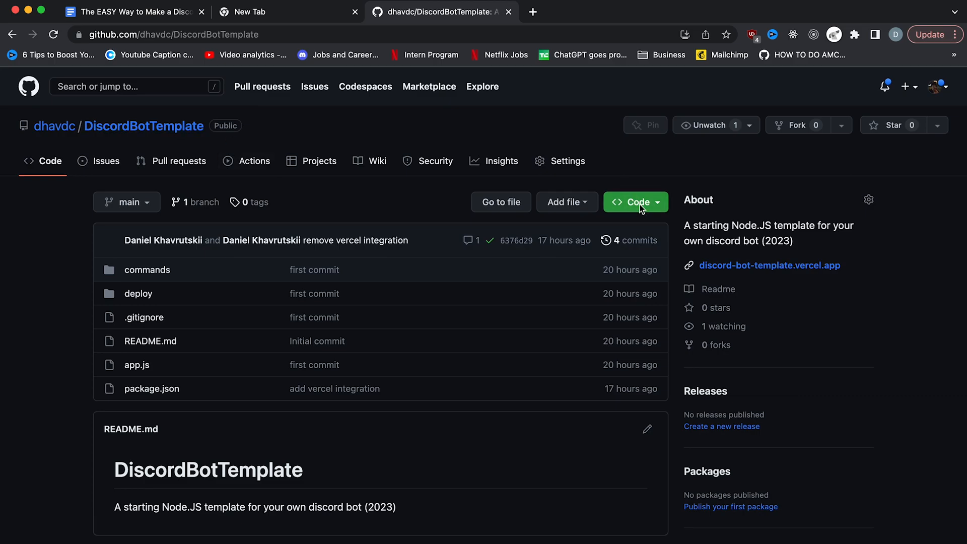
{"action": "left_click", "coordinate": [636, 202]}
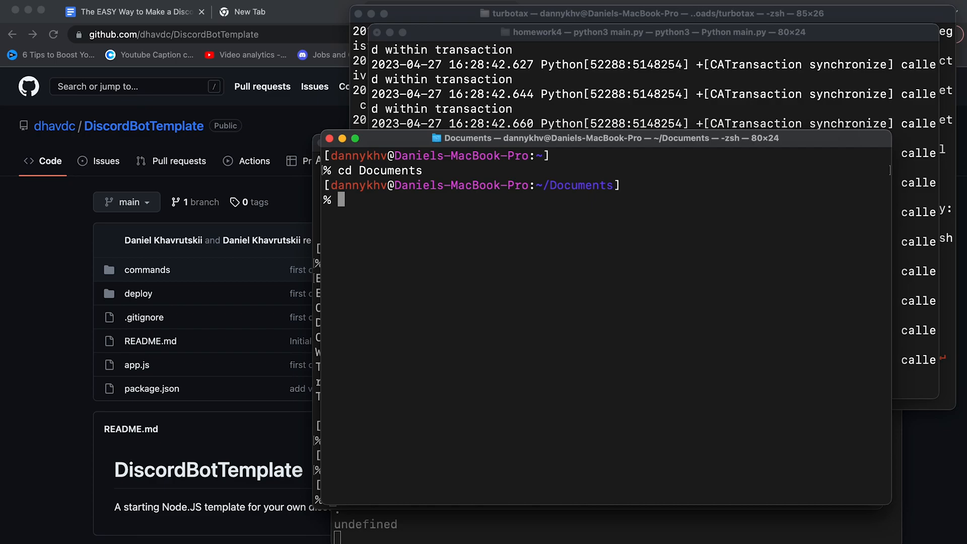
{"action": "type", "text": "git clone git@github.com:dhavdc/DiscordBotTemplate.git"}
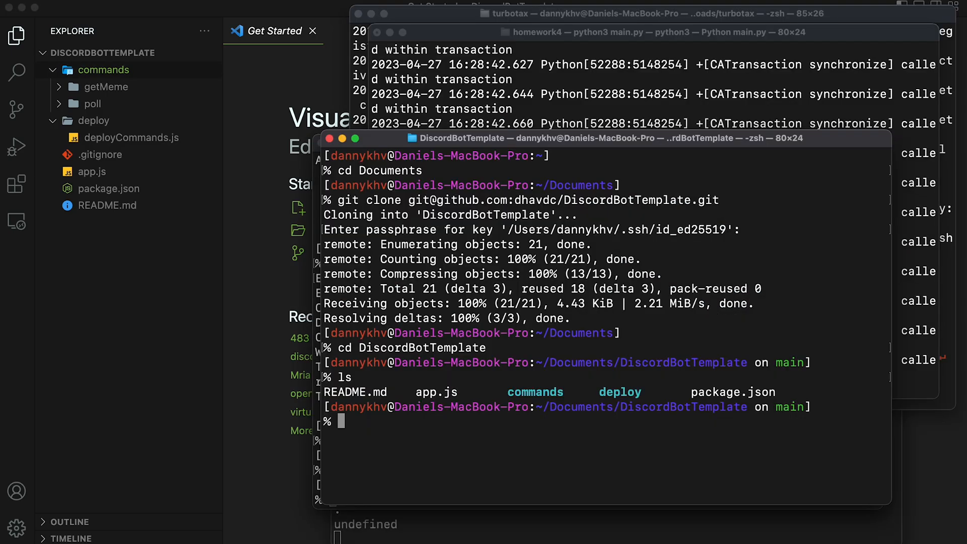
{"action": "type", "text": "npm install -g nodemon"}
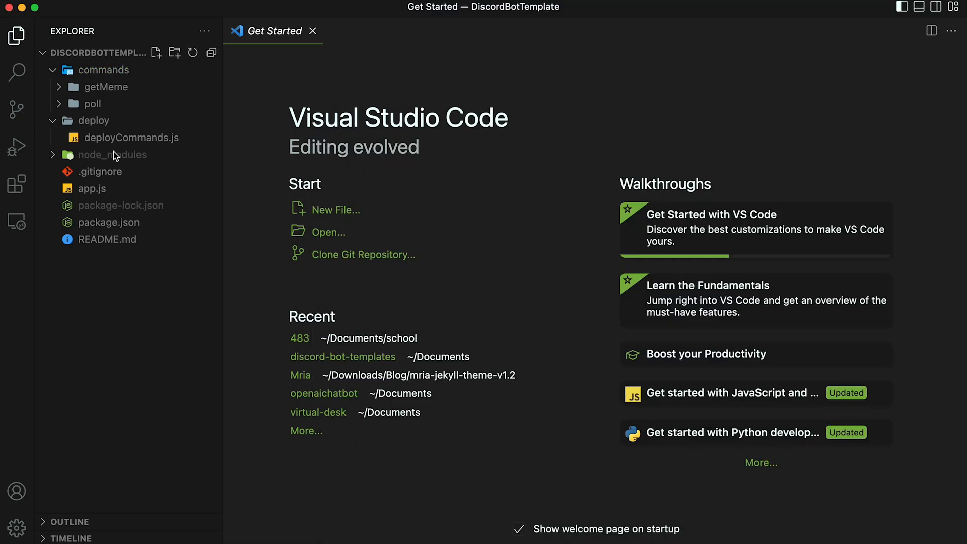
{"action": "mouse_move", "coordinate": [128, 210]}
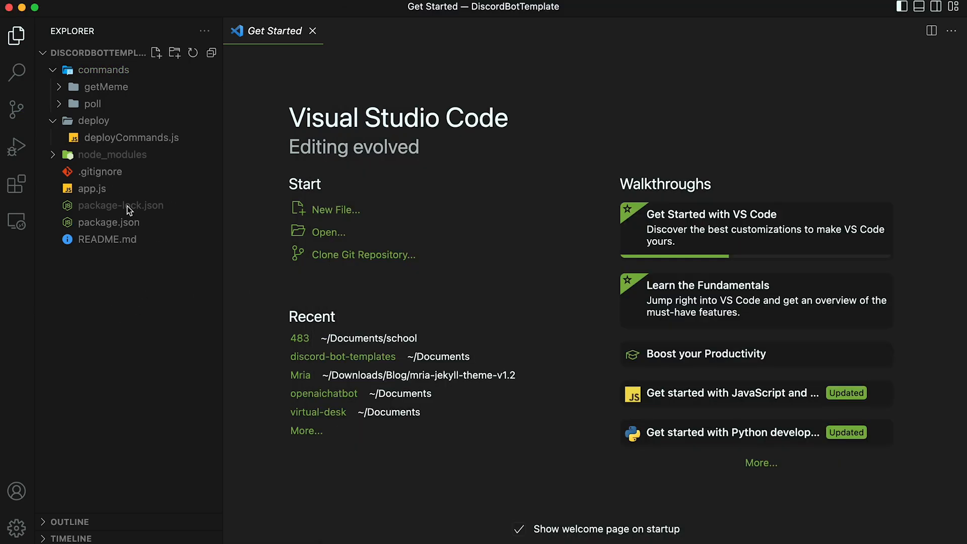
{"action": "mouse_move", "coordinate": [120, 206]}
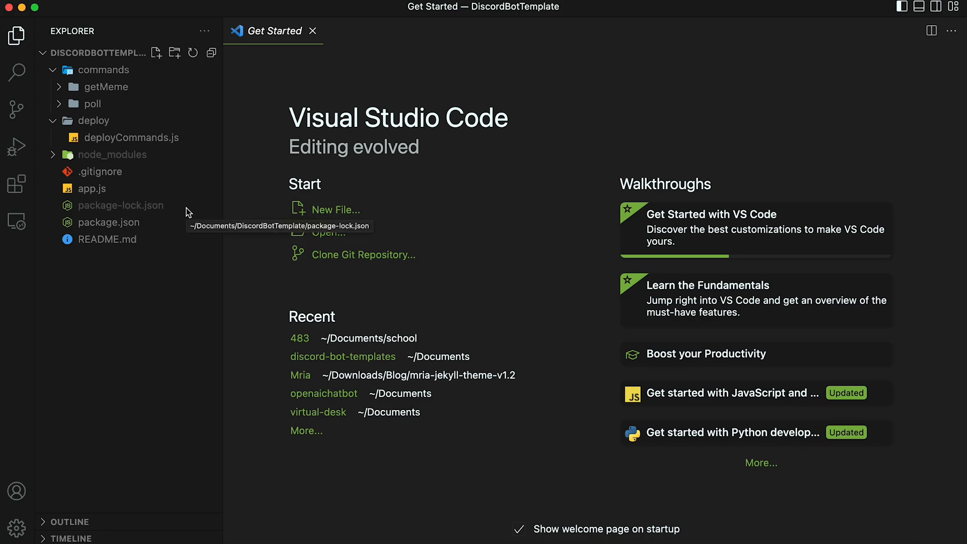
{"action": "mouse_move", "coordinate": [225, 162]}
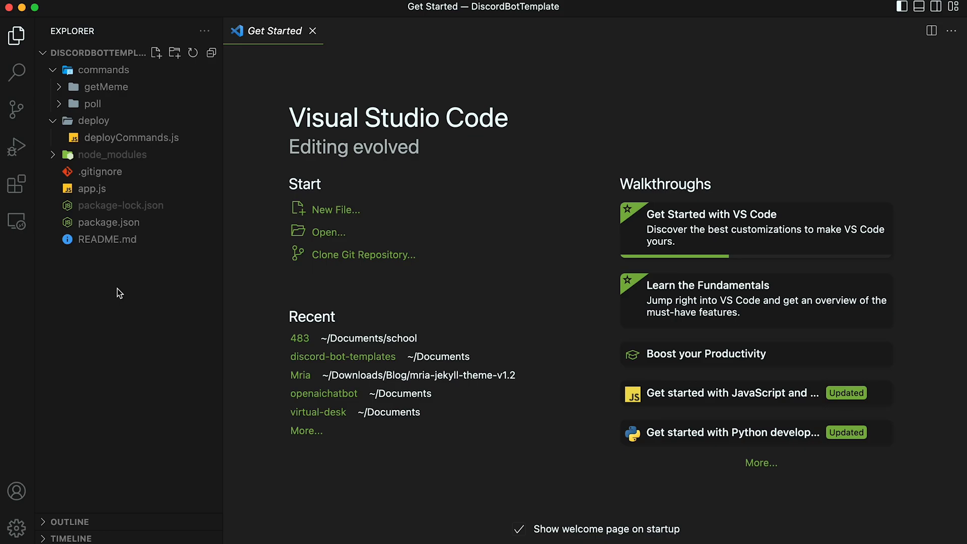
- Create a .env file at the project root with CLIENT_TOKEN= and CLIENT_ID entries
{"action": "left_click", "coordinate": [158, 52]}
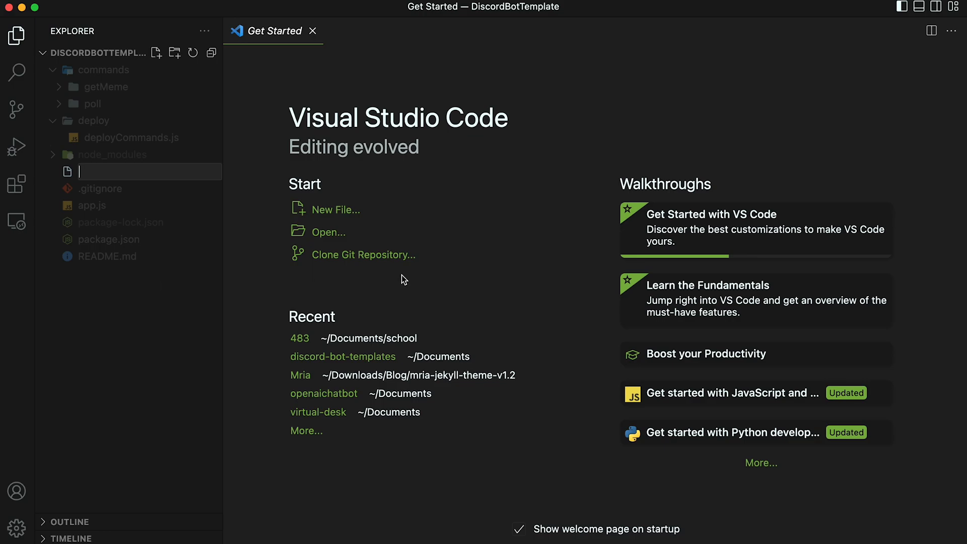
{"action": "type", "text": ".en"}
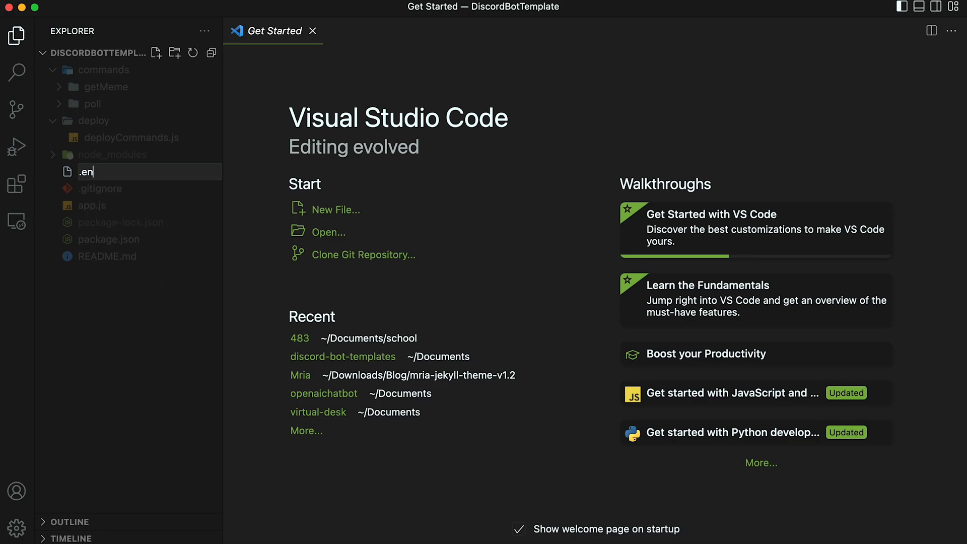
{"action": "key", "text": "Enter"}
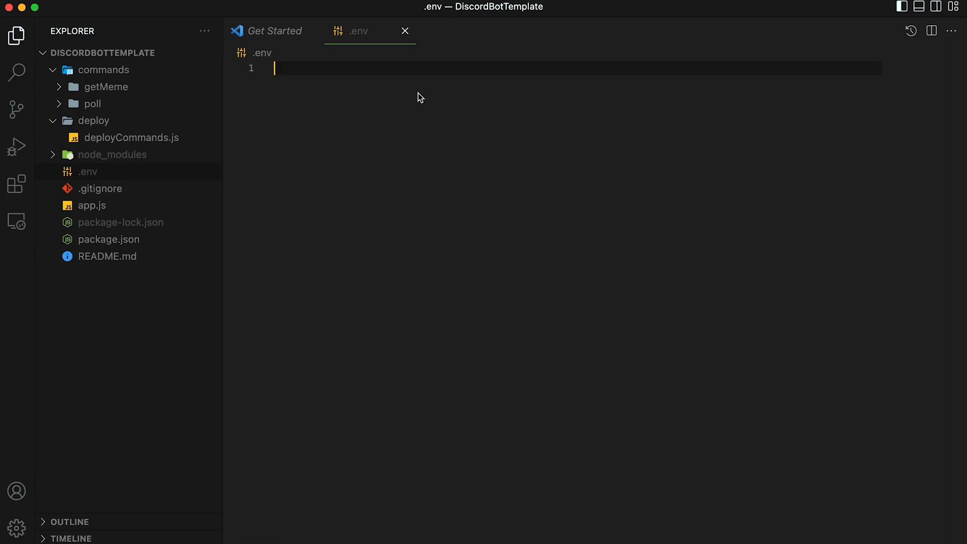
{"action": "type", "text": "CLIENT_TOKEN="}
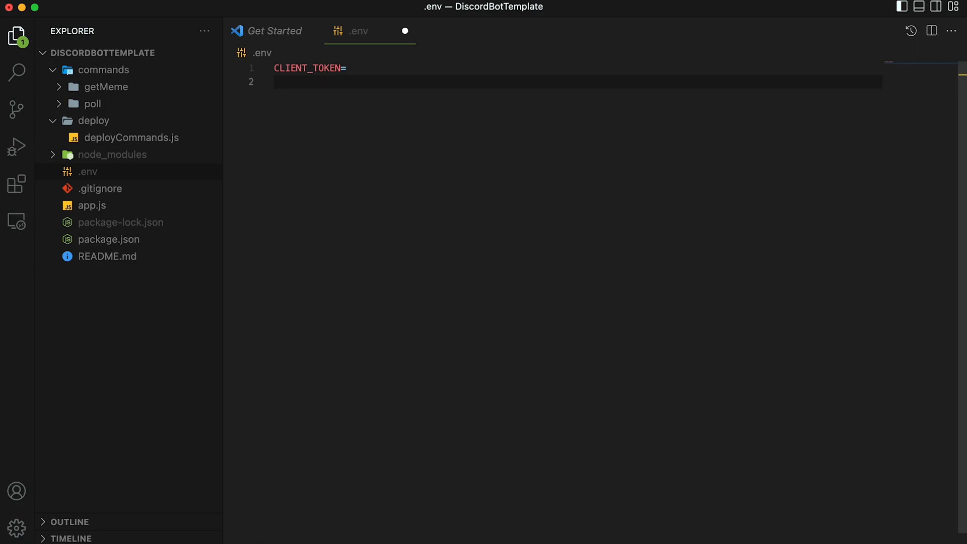
{"action": "type", "text": "CLIENT_ID"}
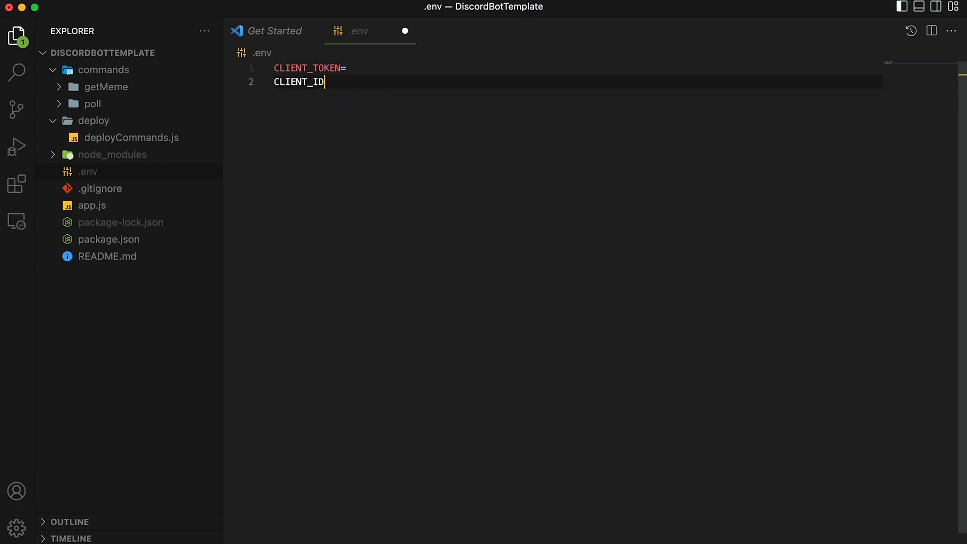
{"action": "type", "text": "'"}
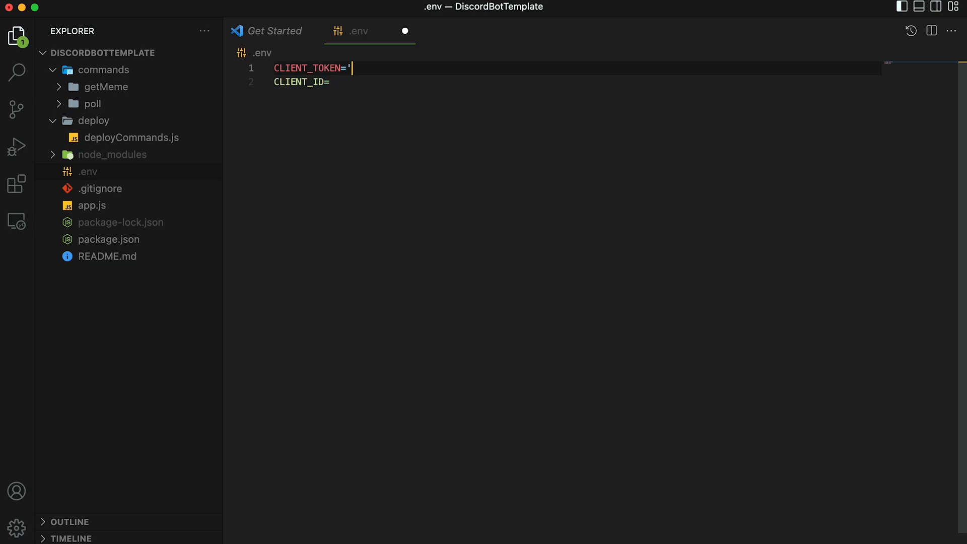
{"action": "type", "text": "'"}
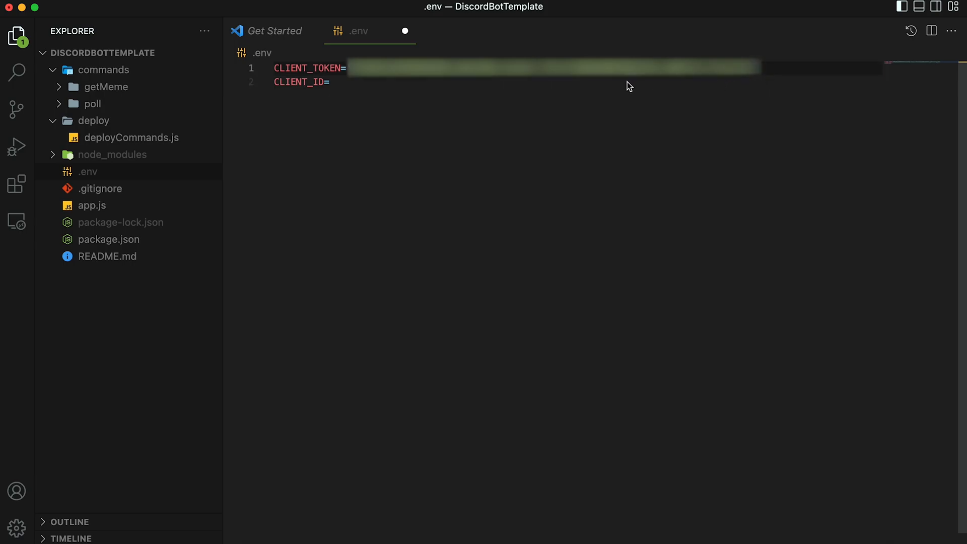
{"action": "left_click", "coordinate": [332, 81]}
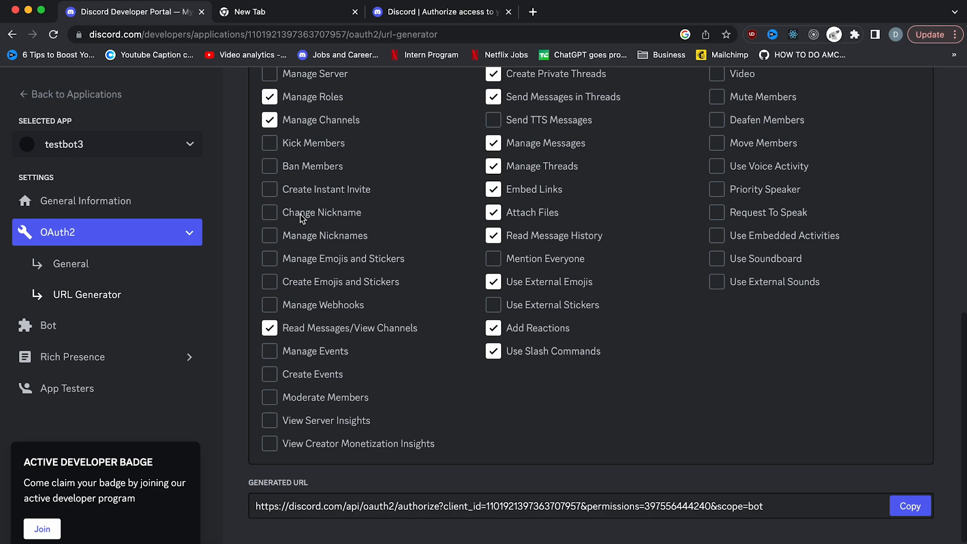
{"action": "left_click", "coordinate": [84, 201]}
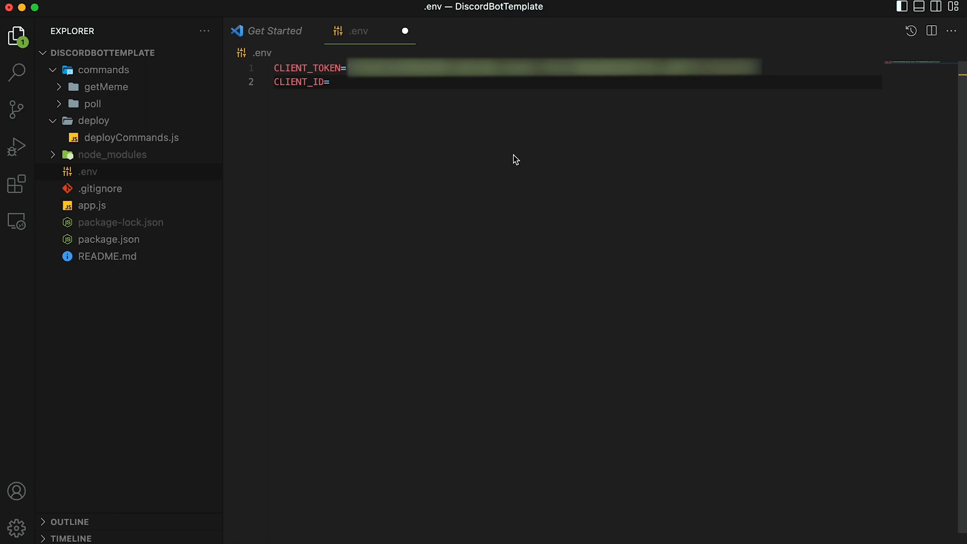
{"action": "type", "text": "'1101921397363707957"}
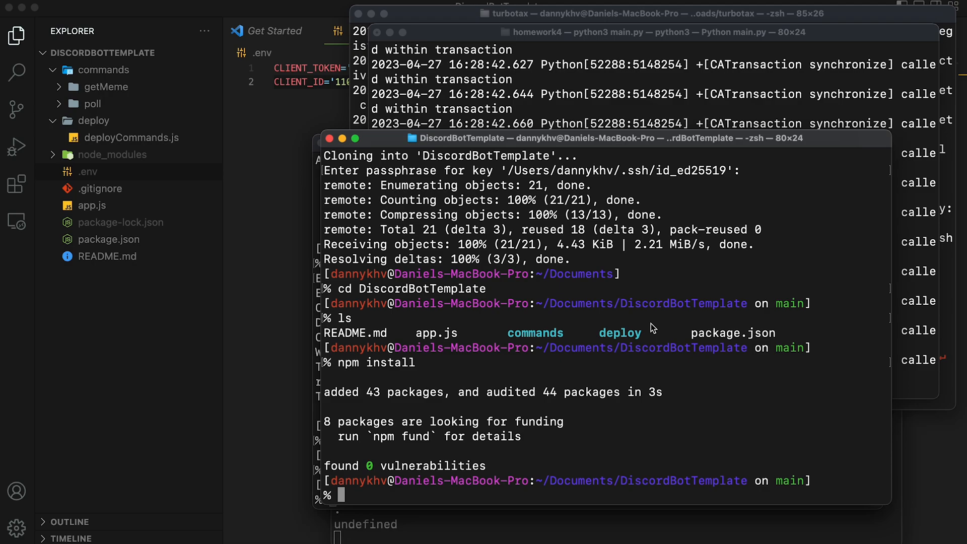
- Start the bot with node app.js from the DiscordBotTemplate folder
{"action": "type", "text": "node app.j"}
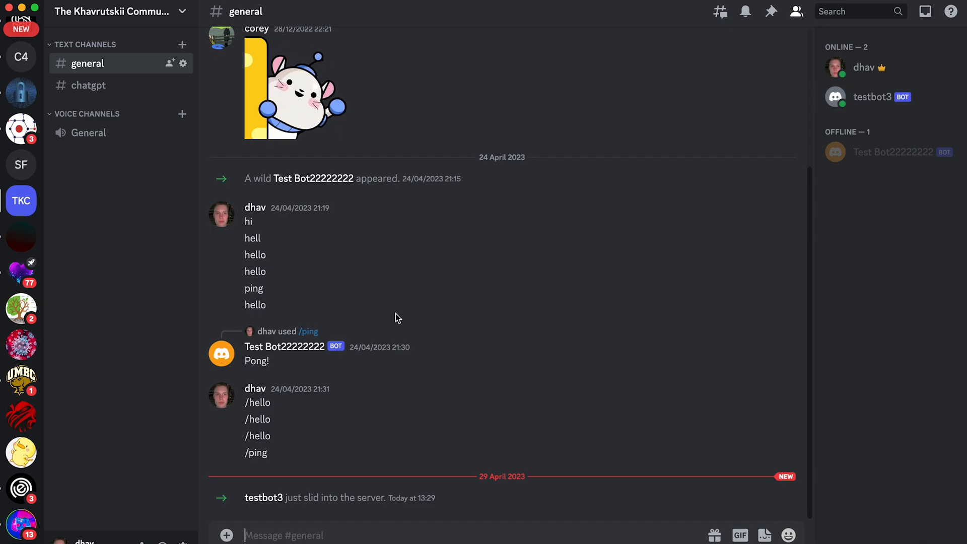
- Send /meme in #general and enlarge the meme image testbot3 returns
{"action": "type", "text": "/"}
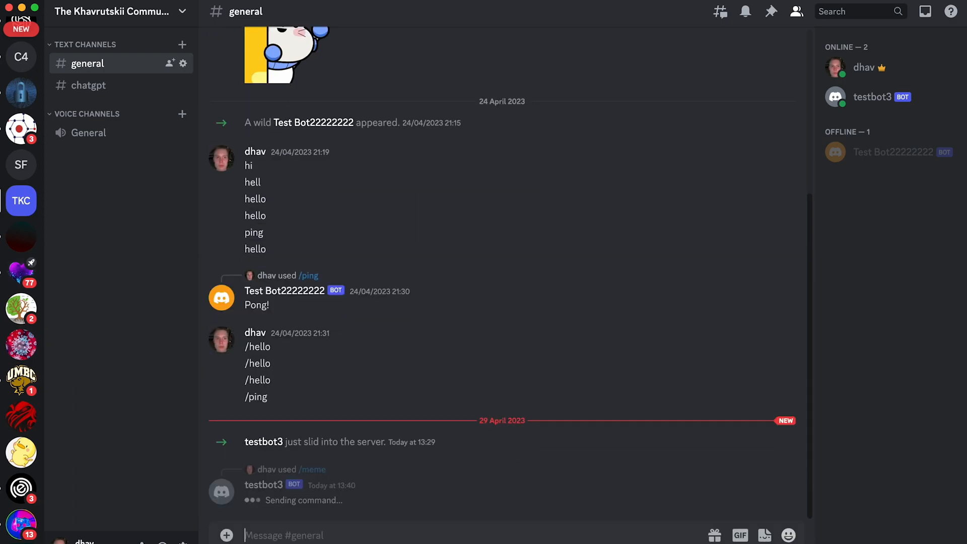
{"action": "scroll", "scroll_direction": "down", "scroll_amount": 3}
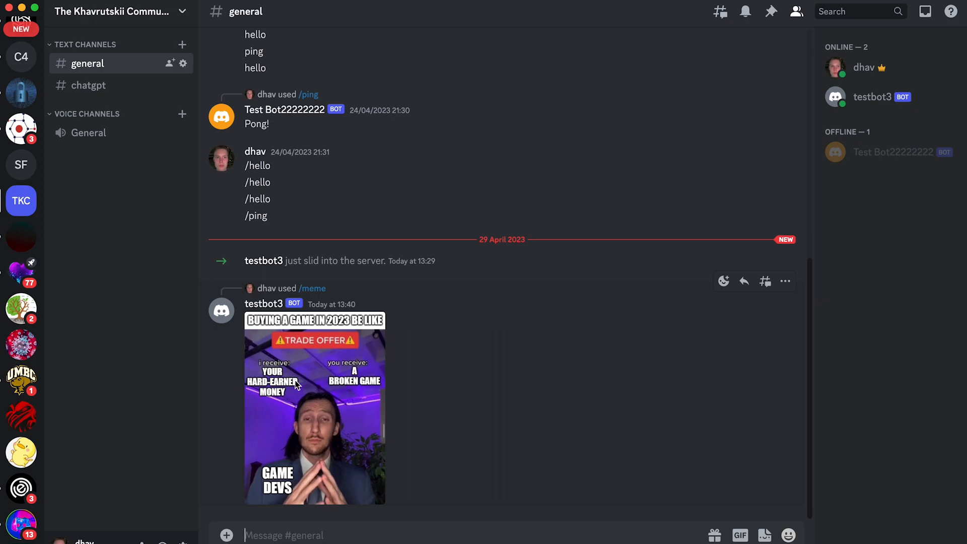
{"action": "left_click", "coordinate": [315, 407]}
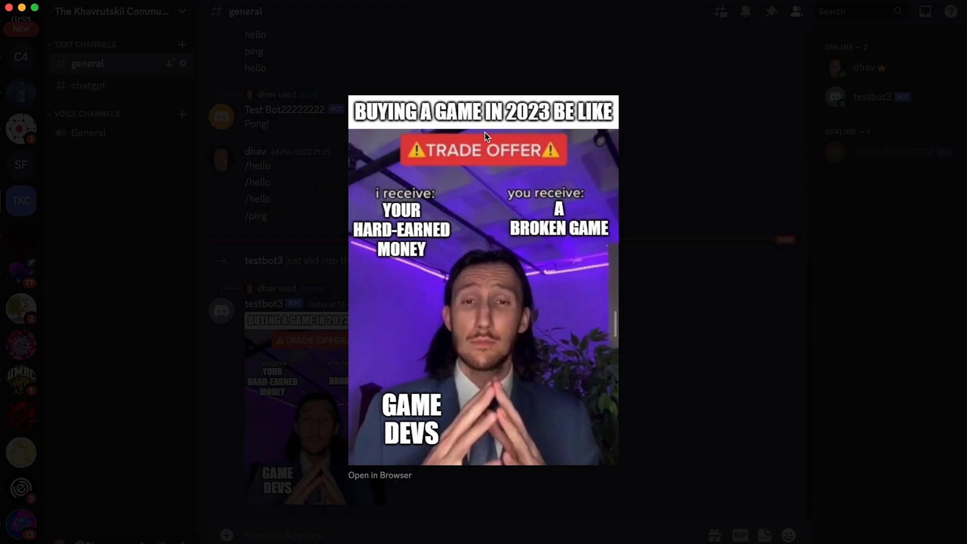
{"action": "mouse_move", "coordinate": [632, 144]}
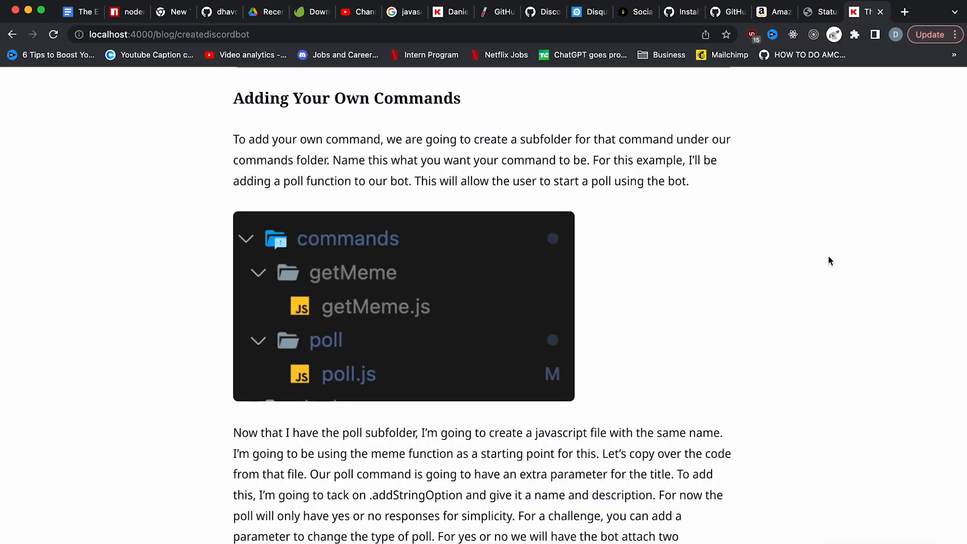
- Scroll the blog post to its Adding Your Own Commands heading
{"action": "scroll", "scroll_direction": "down", "scroll_amount": 3}
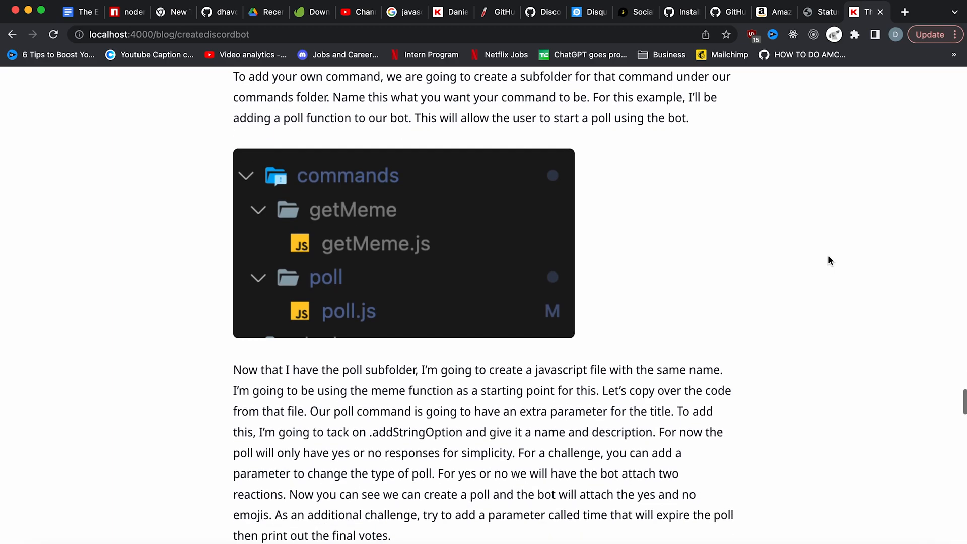
{"action": "mouse_move", "coordinate": [700, 3]}
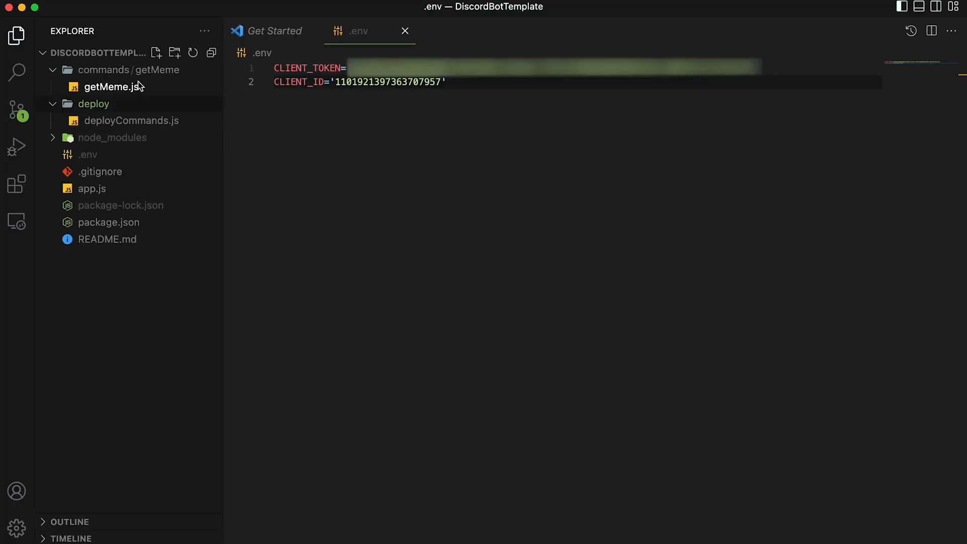
- Create a poll folder under commands and a new poll.js file inside it
{"action": "right_click", "coordinate": [129, 70]}
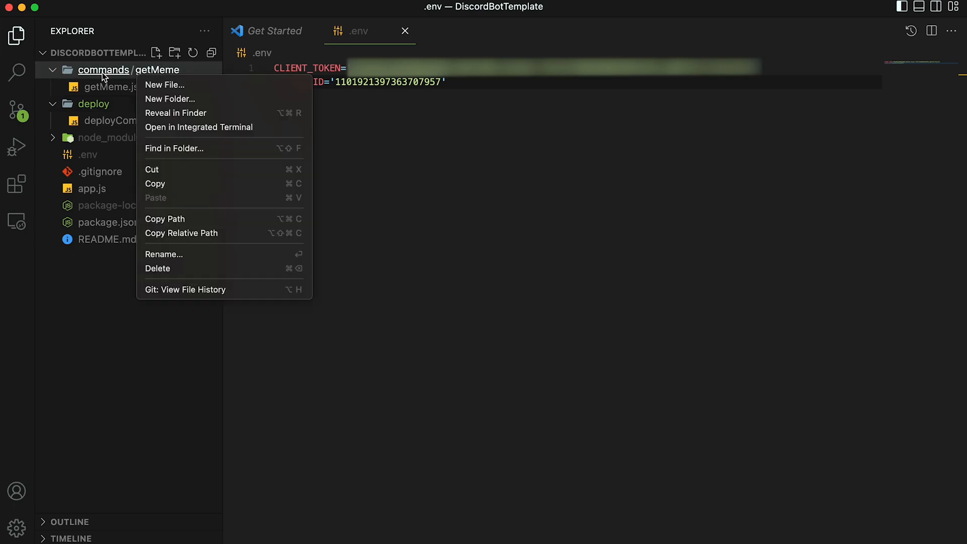
{"action": "left_click", "coordinate": [169, 99]}
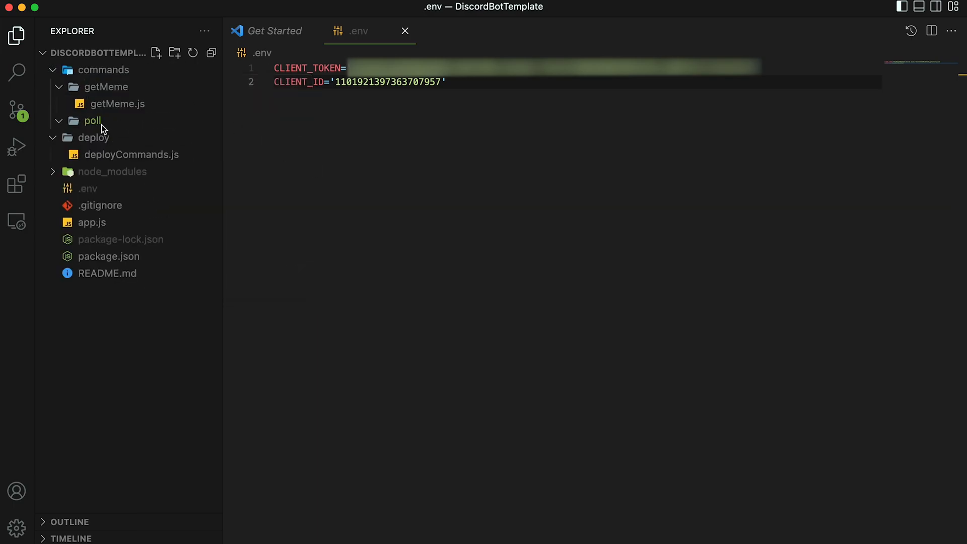
{"action": "right_click", "coordinate": [92, 120]}
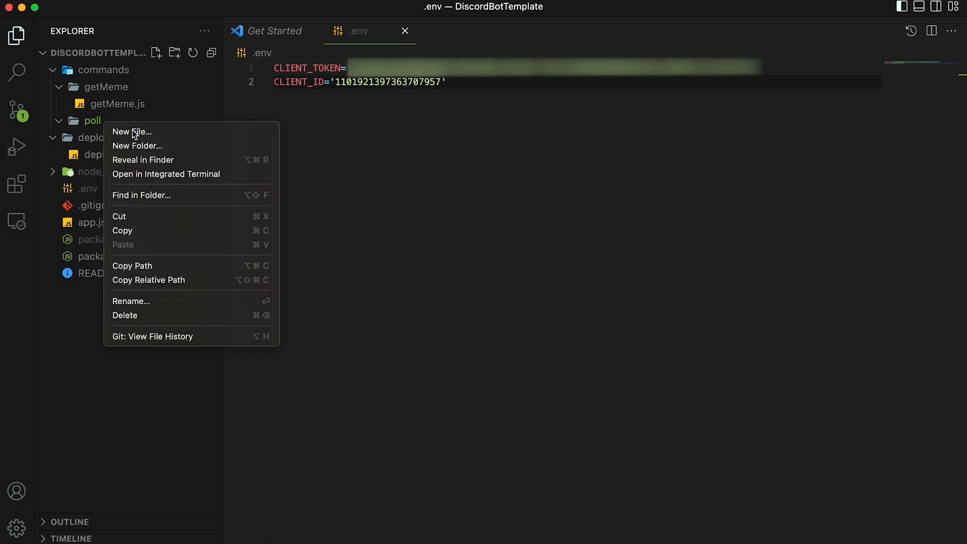
{"action": "left_click", "coordinate": [131, 131]}
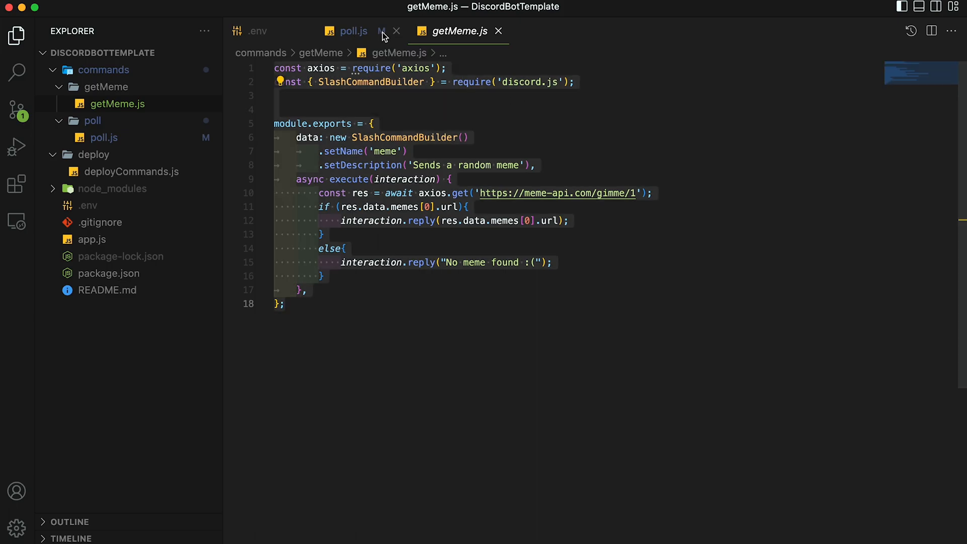
- In poll.js clear the execute body and remove the comma after .setDescription('Creates a poll')
{"action": "left_click", "coordinate": [354, 31]}
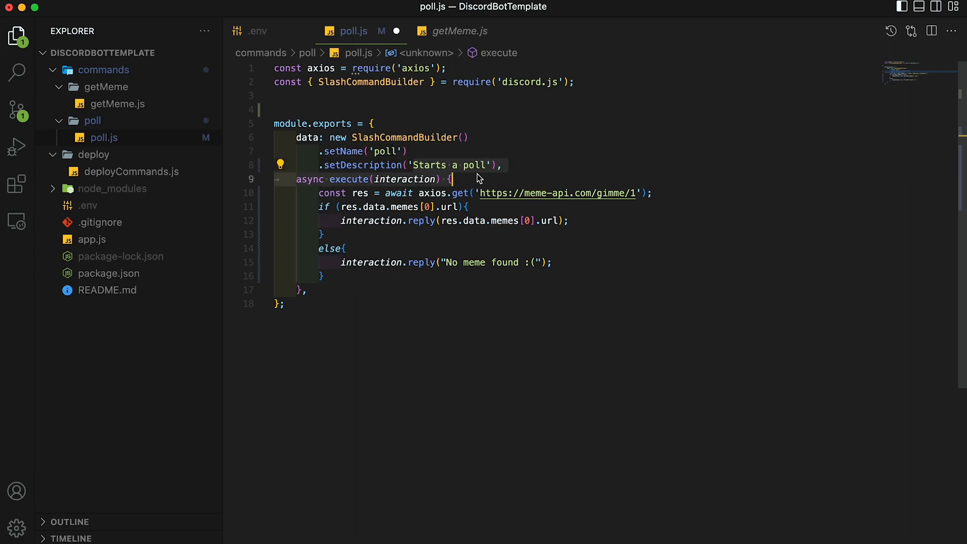
{"action": "type", "text": "Creates"}
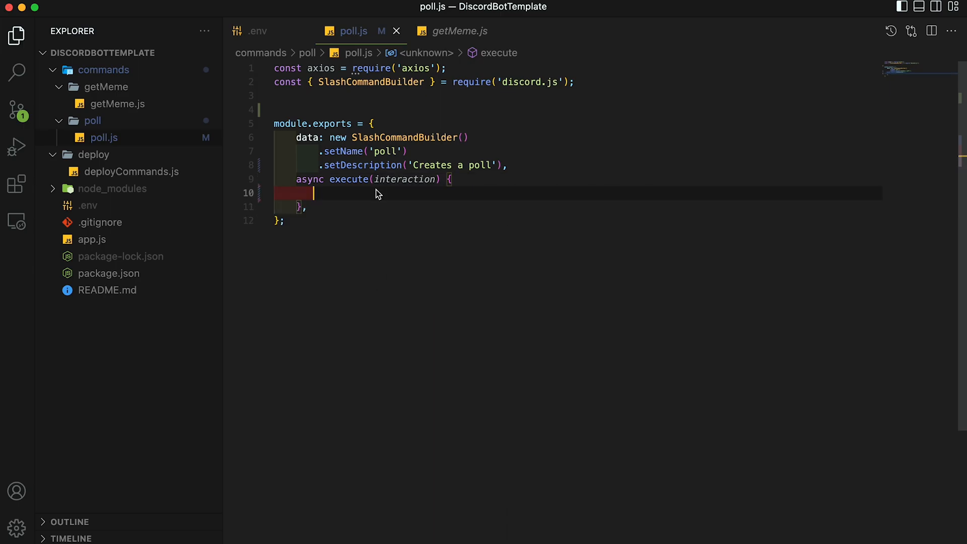
{"action": "key", "text": "Backspace"}
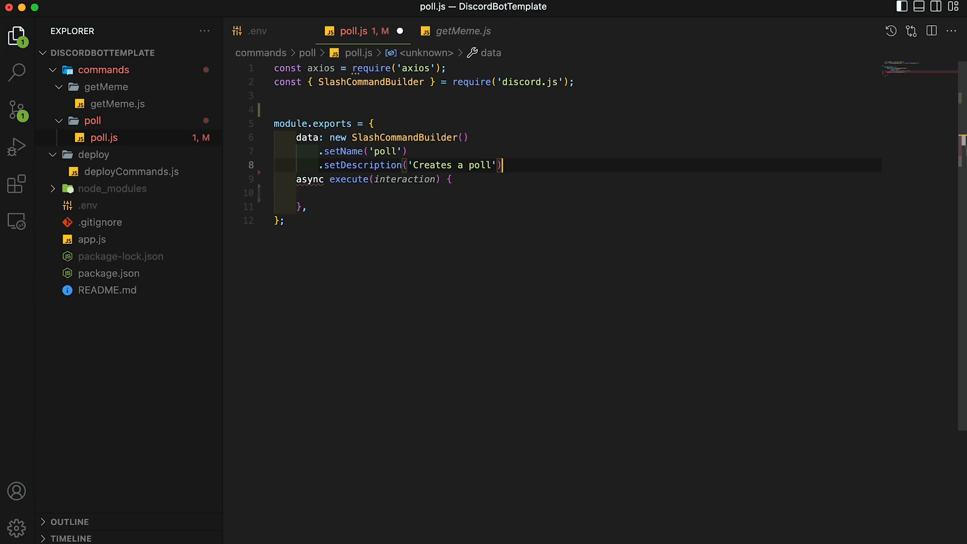
- Chain .addStringOption with name 'title', description 'The title to use for the poll', required true
{"action": "type", "text": ".addStringOption("}
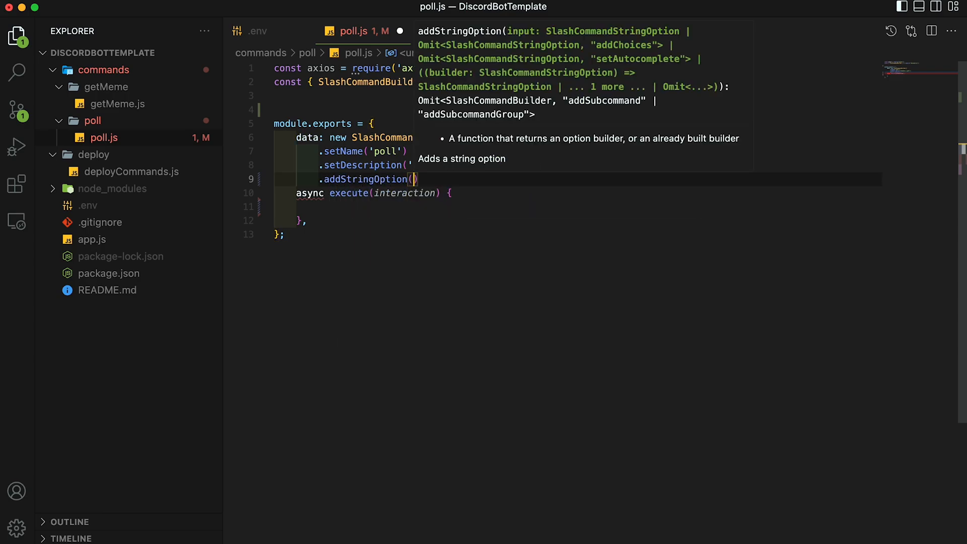
{"action": "type", "text": "option => {"}
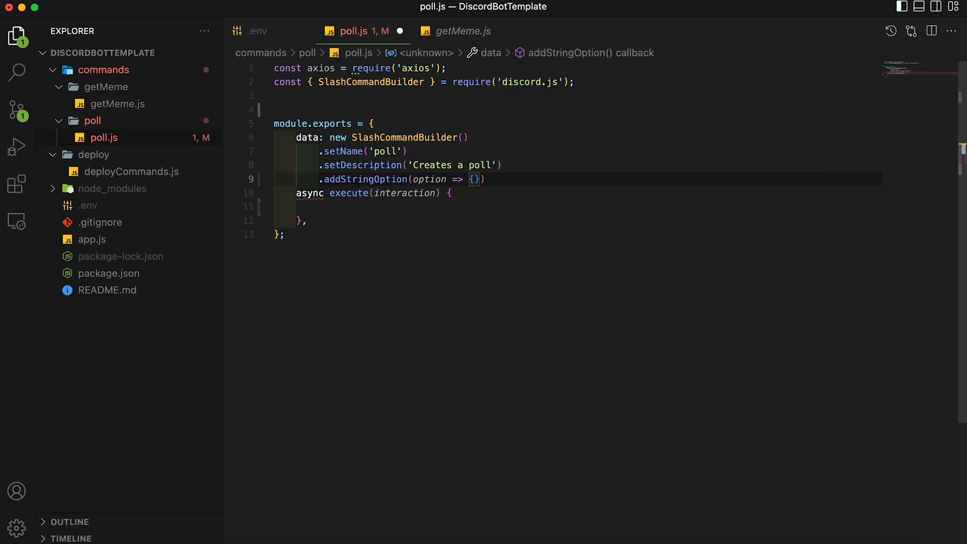
{"action": "key", "text": "Enter"}
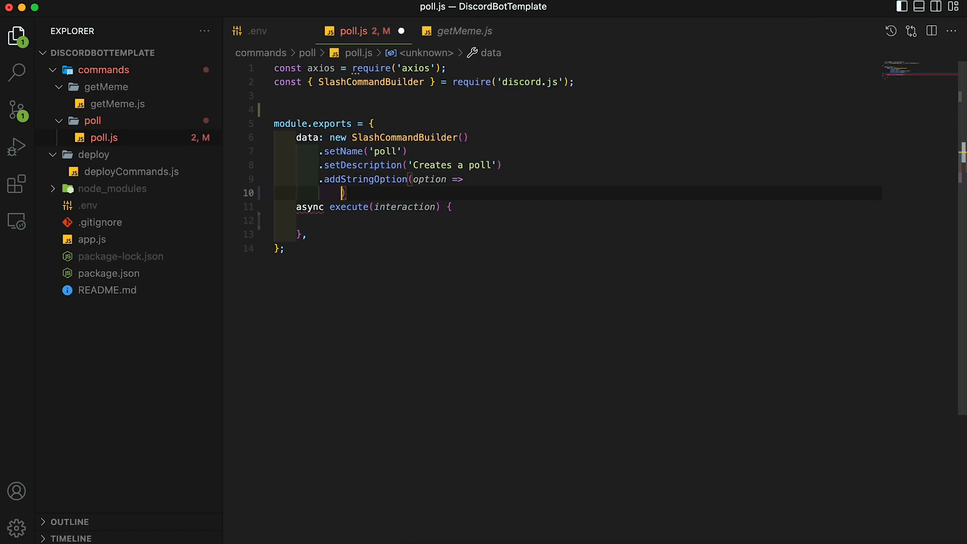
{"action": "type", "text": "option.setName('title"}
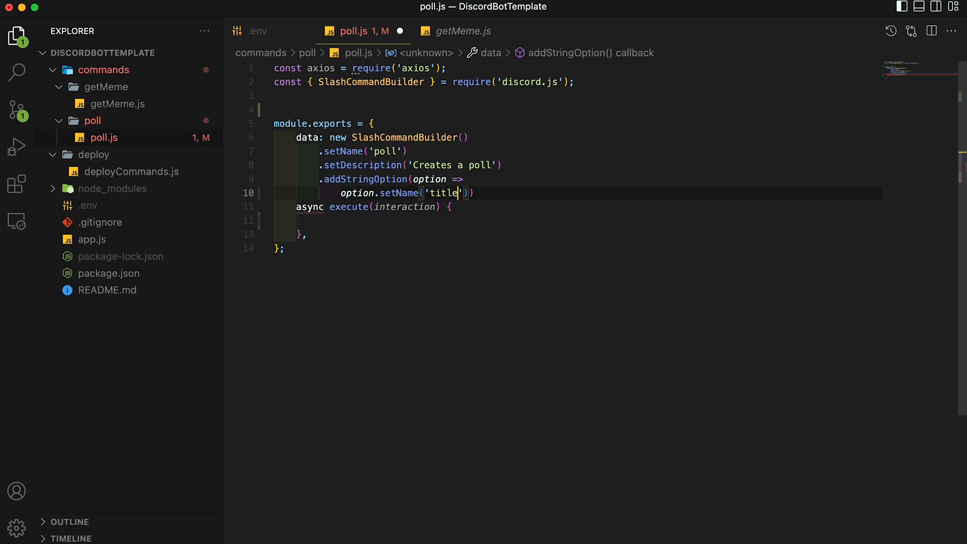
{"action": "type", "text": ".setDescription(''))"}
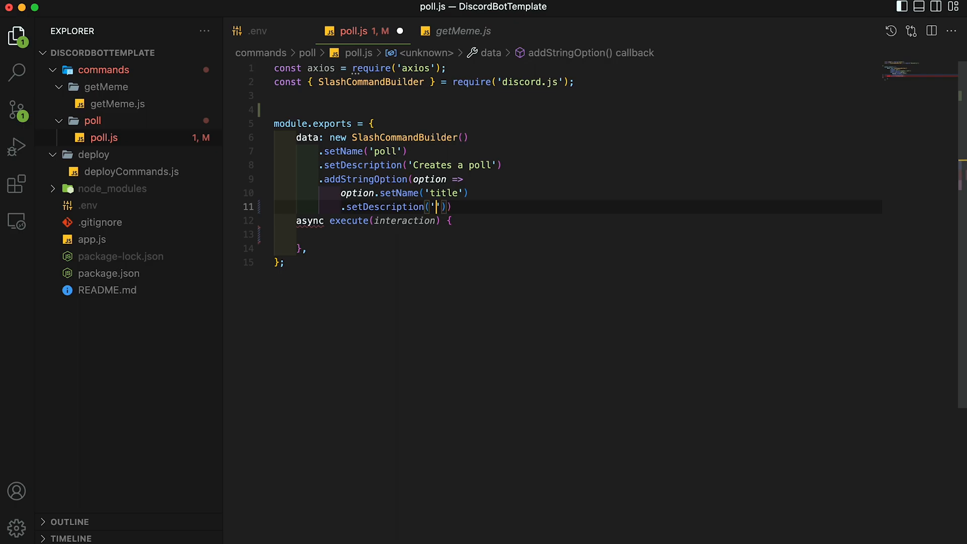
{"action": "type", "text": "The title to use for"}
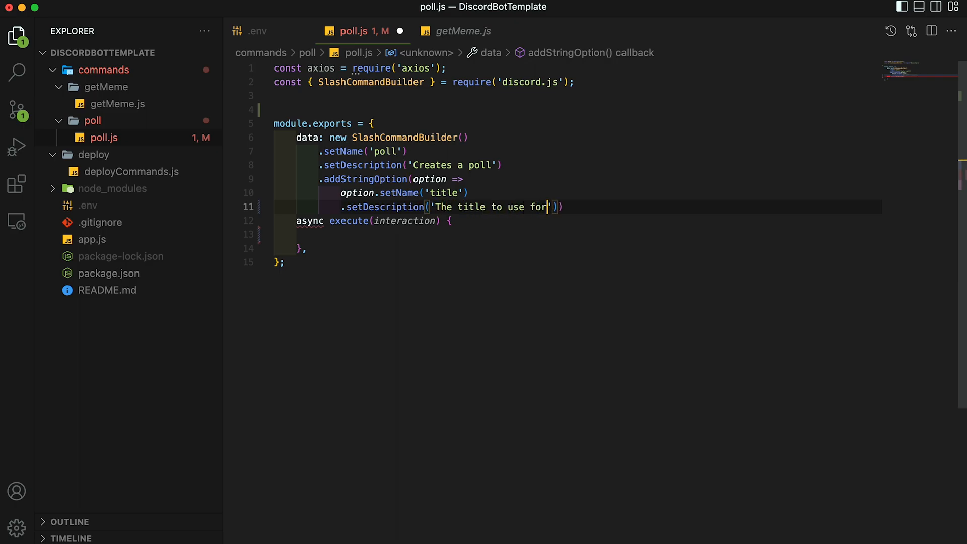
{"action": "type", "text": "the poll')"}
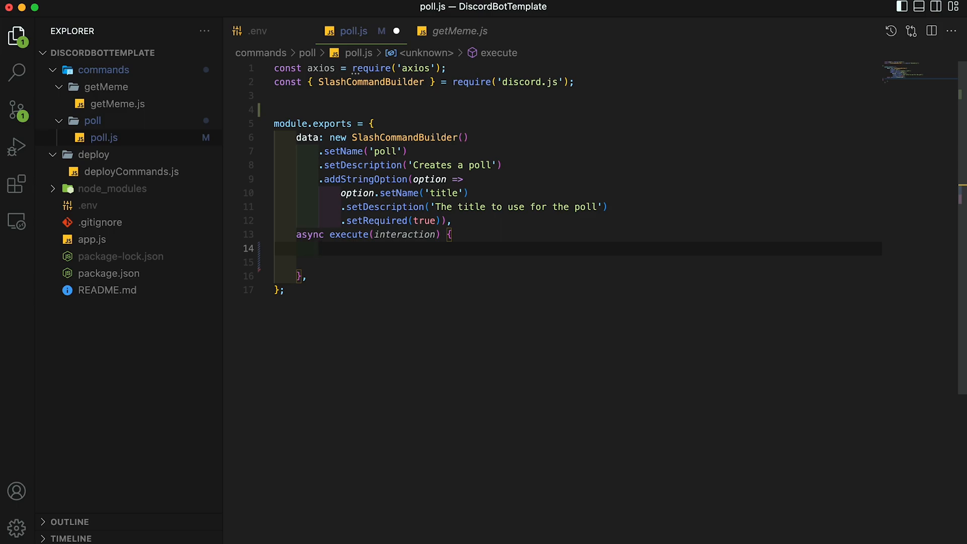
{"action": "mouse_move", "coordinate": [476, 238]}
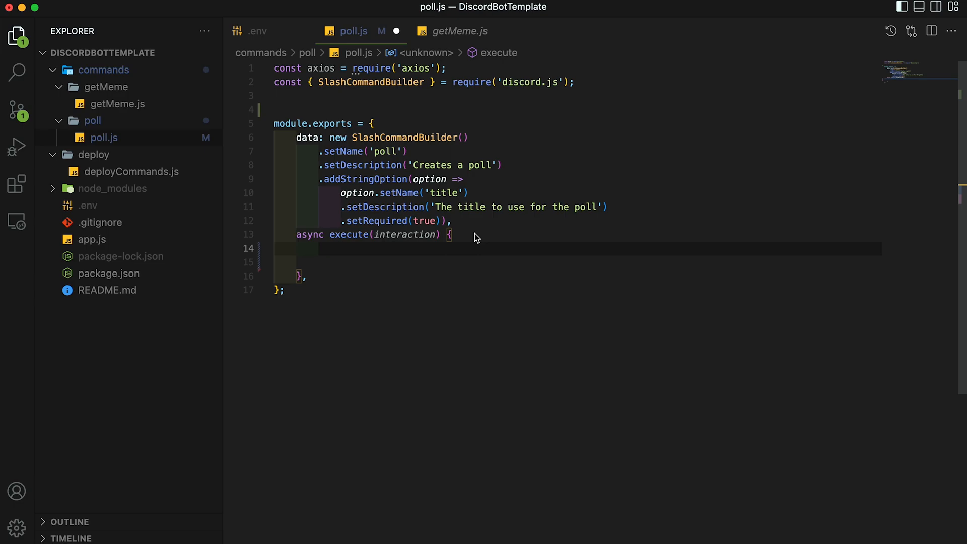
- Read the title with const title = interaction.options.getString('title')
{"action": "type", "text": "//Get our title string"}
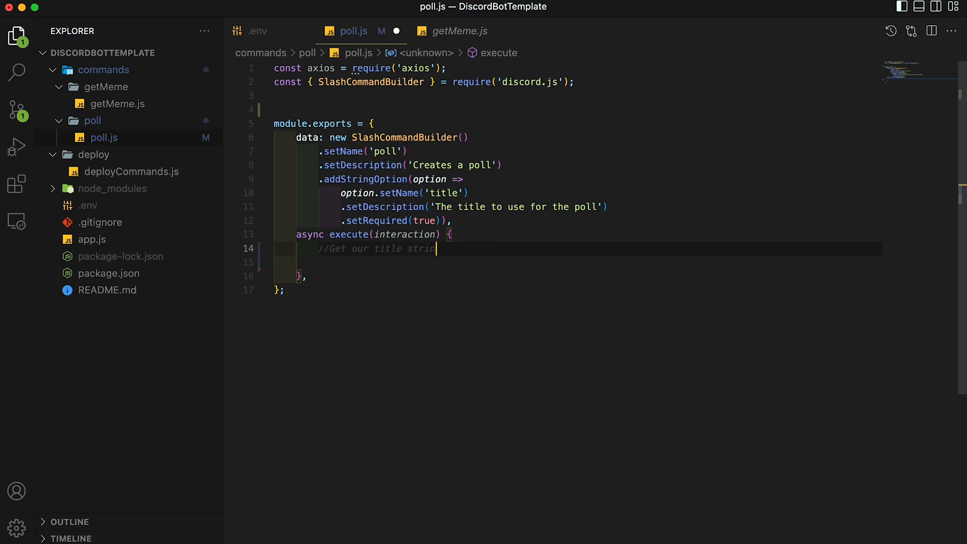
{"action": "type", "text": "const title"}
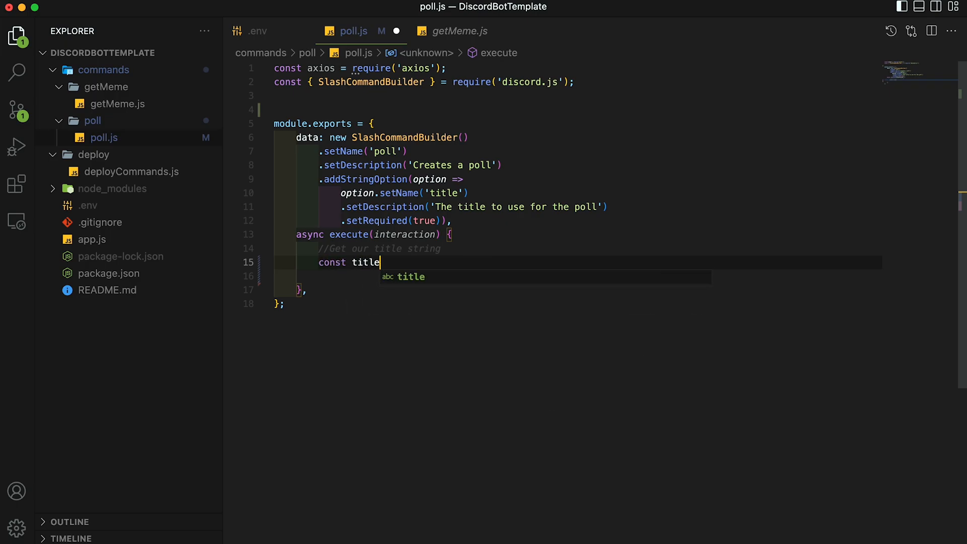
{"action": "type", "text": "= interaction.options.getString('title');"}
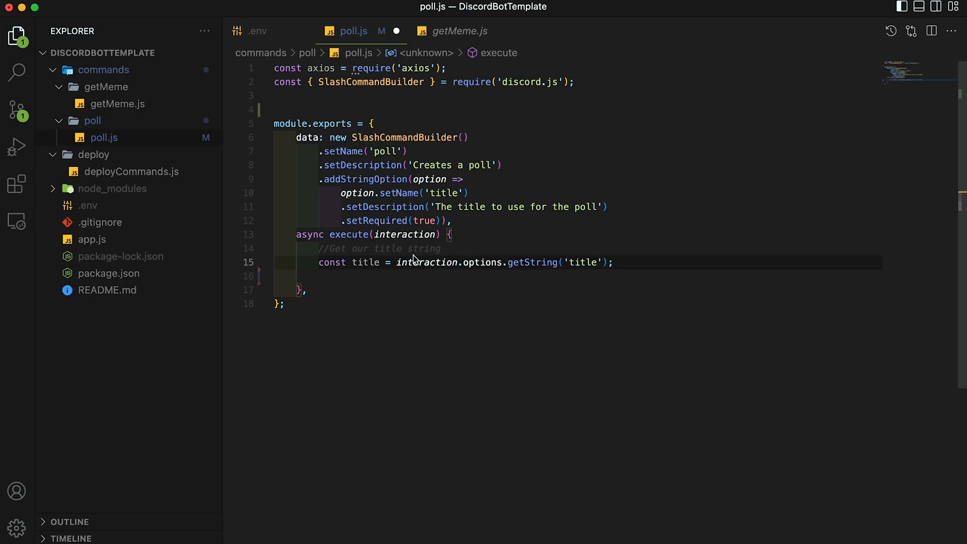
{"action": "mouse_move", "coordinate": [443, 197]}
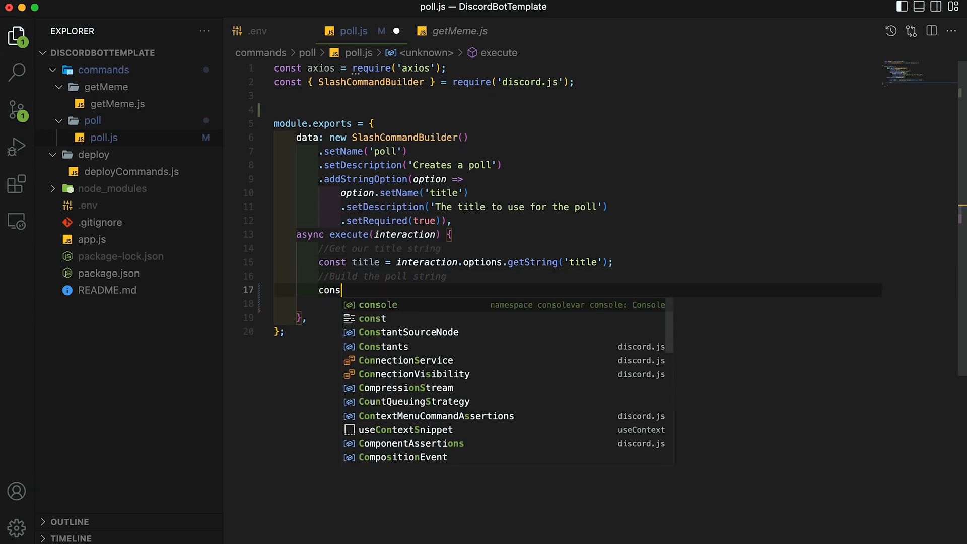
- Build pollString: 'Poll: ${title}' plus 'To vote, select ✅ for yes and ❌ for no'
{"action": "type", "text": "pollString ="}
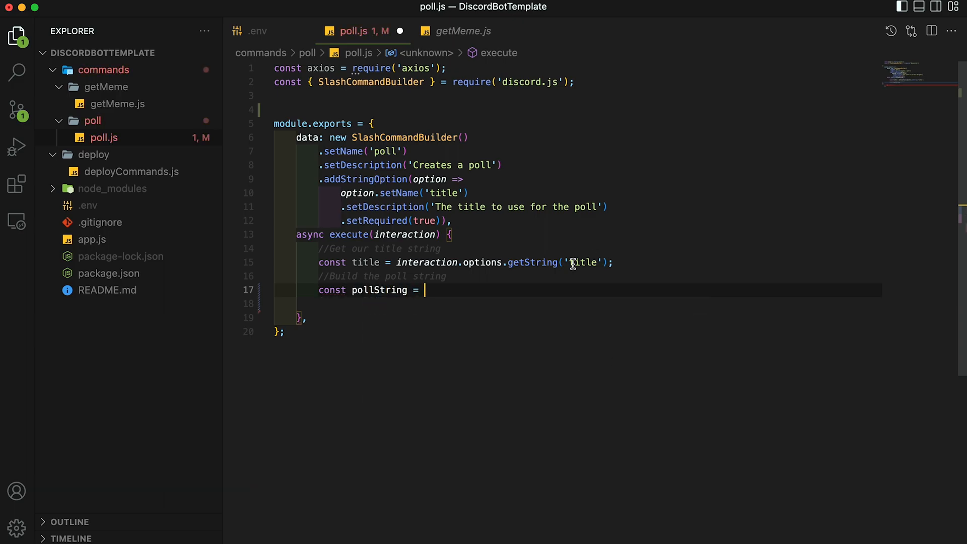
{"action": "type", "text": "`Poll: ${title}\\nTo vote, select ✅ for yes and ❌ for no`;"}
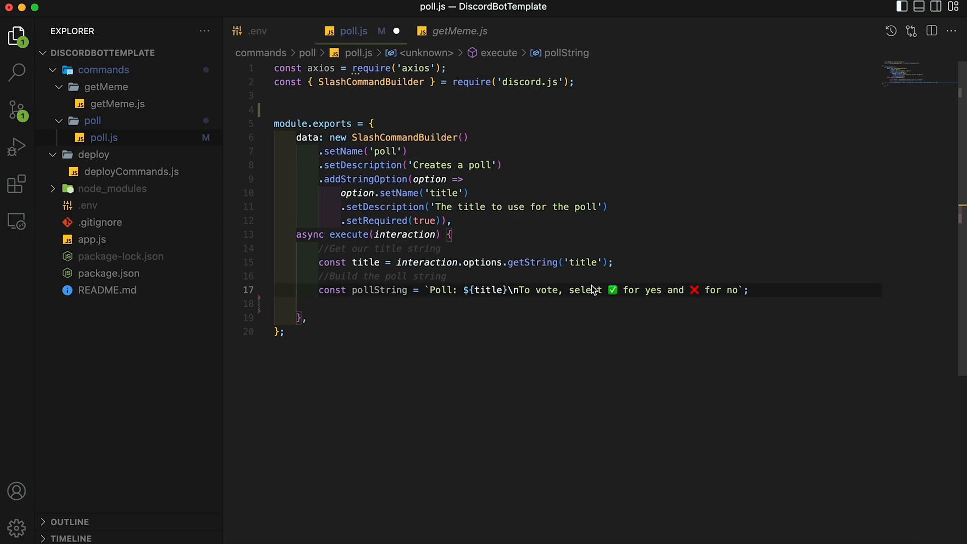
{"action": "mouse_move", "coordinate": [665, 296]}
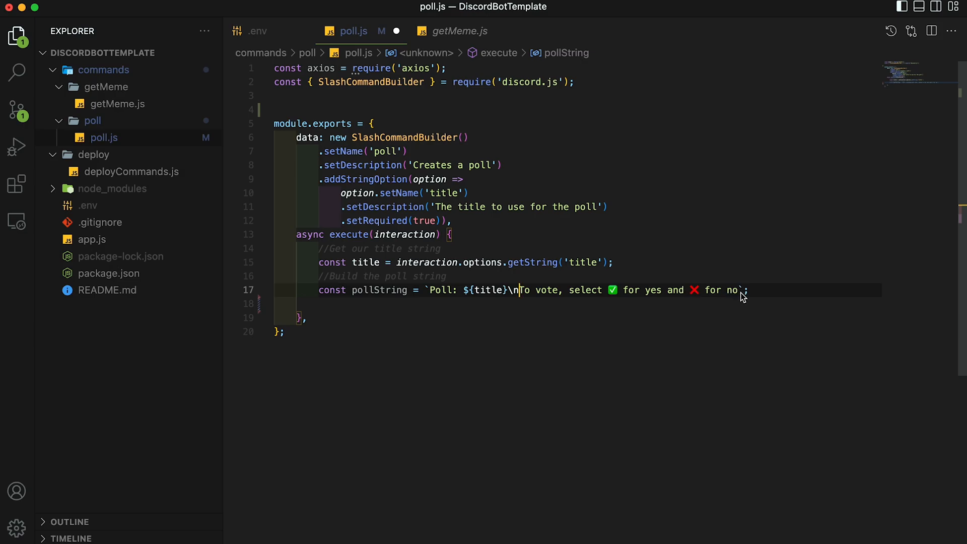
{"action": "mouse_move", "coordinate": [749, 268]}
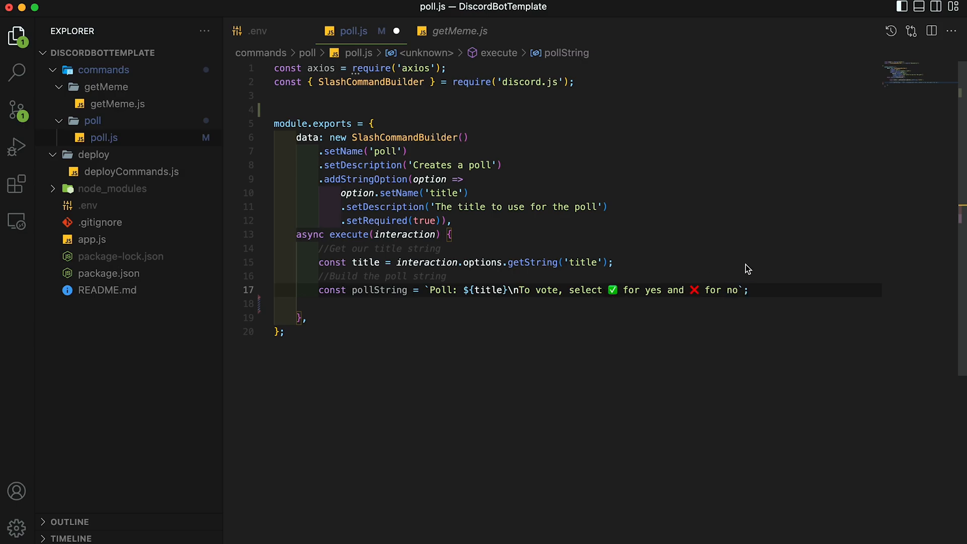
{"action": "left_click", "coordinate": [749, 290]}
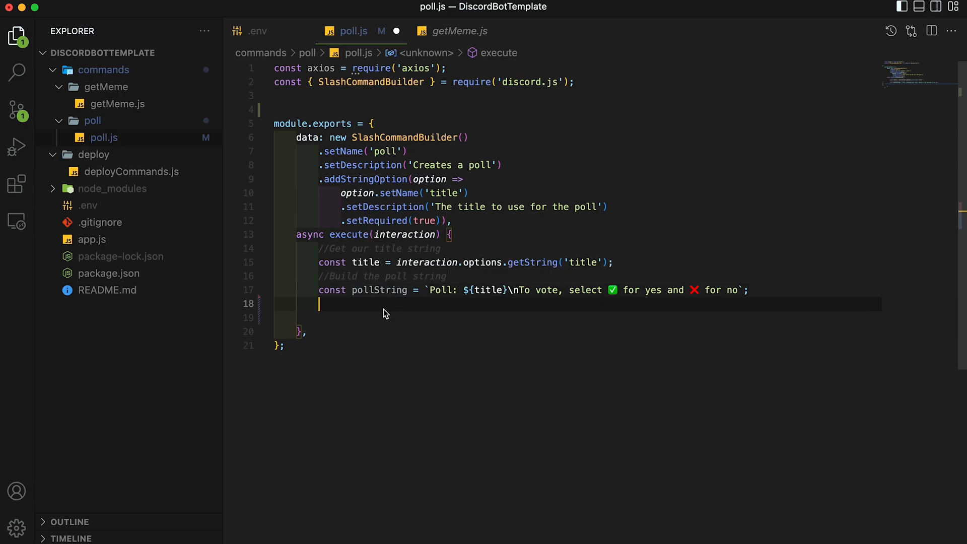
- Add const poll = interaction.reply({content: pollString, fetchReply: true})
{"action": "type", "text": "const poll ="}
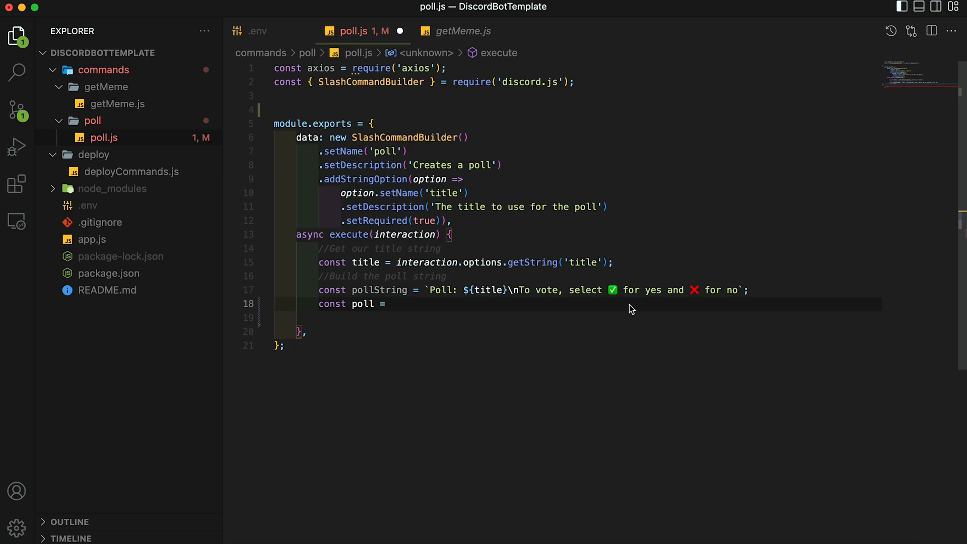
{"action": "type", "text": "interaction.reply()"}
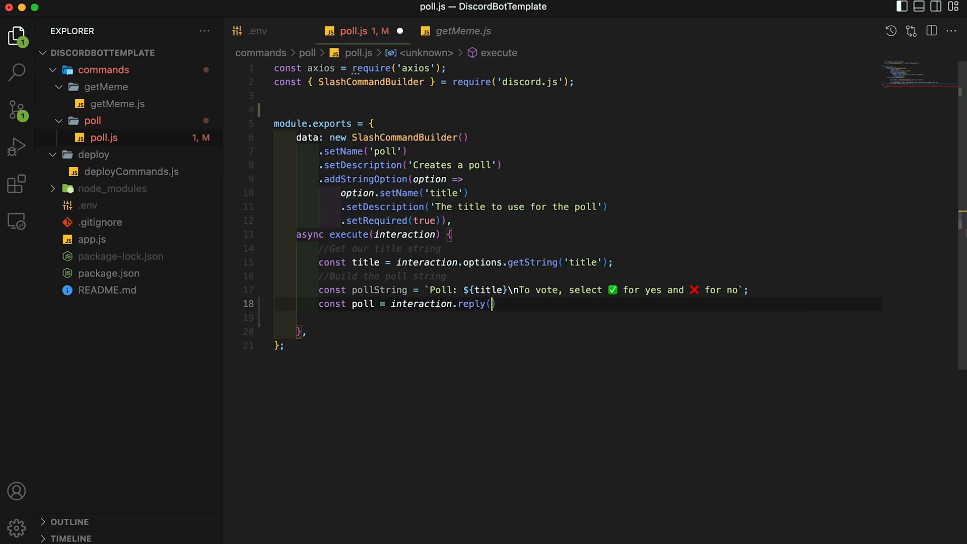
{"action": "type", "text": "{}"}
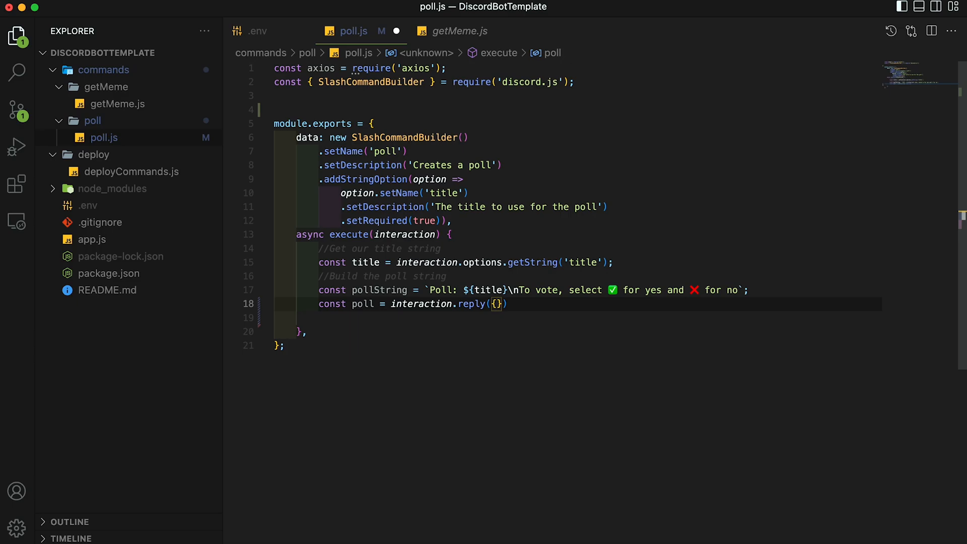
{"action": "type", "text": "content: pollStr"}
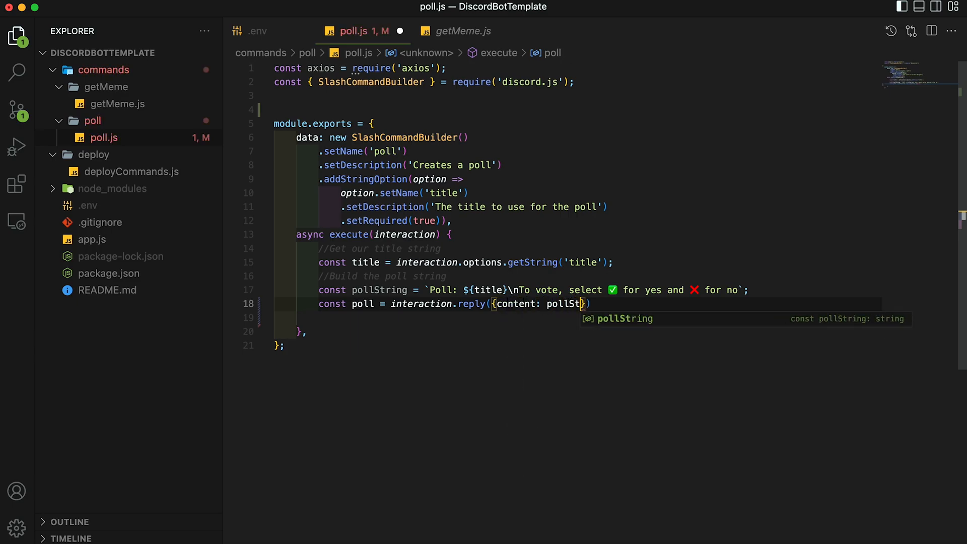
{"action": "type", "text": ", fetchReply: true"}
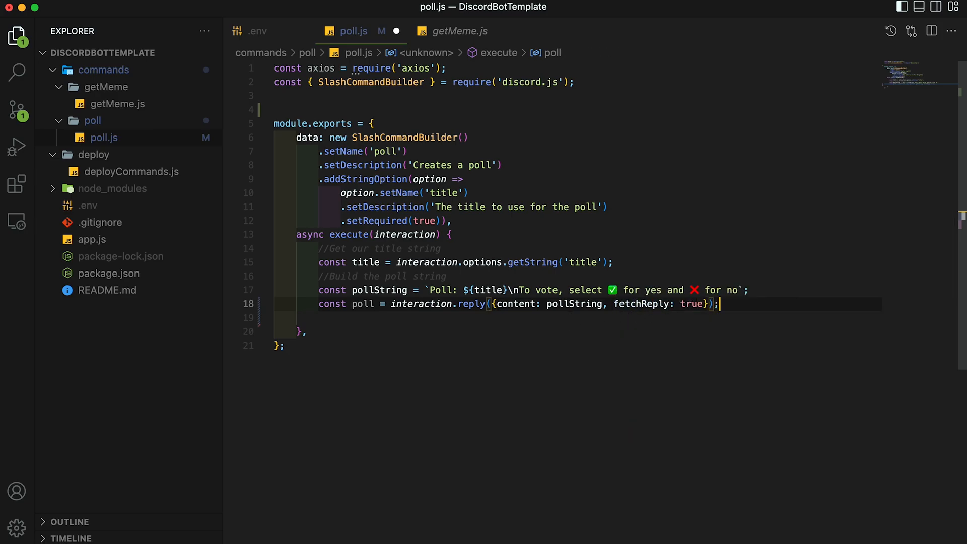
{"action": "mouse_move", "coordinate": [363, 303]}
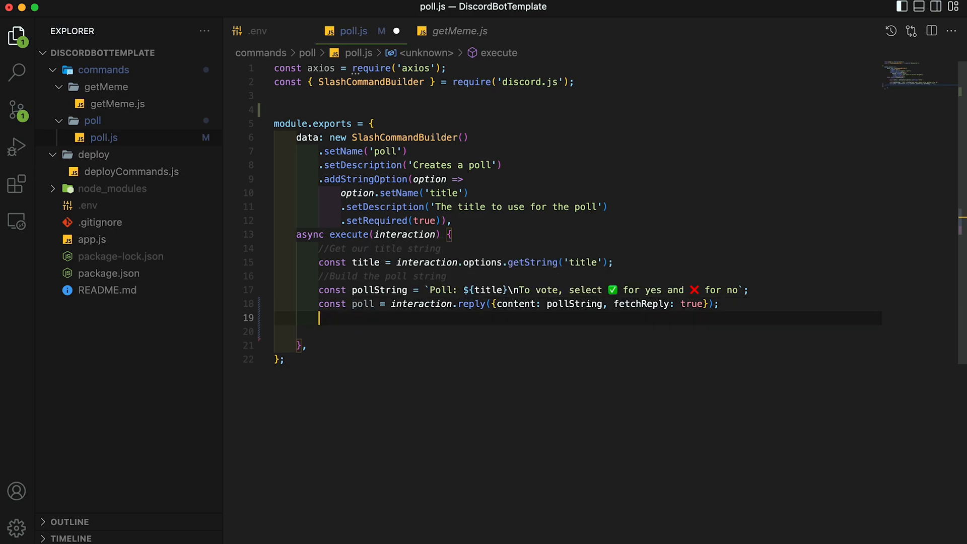
- Add poll.react('✅') and poll.react('❌') after the reply and remove the unused axios import
{"action": "type", "text": "//React with yes or no emoji"}
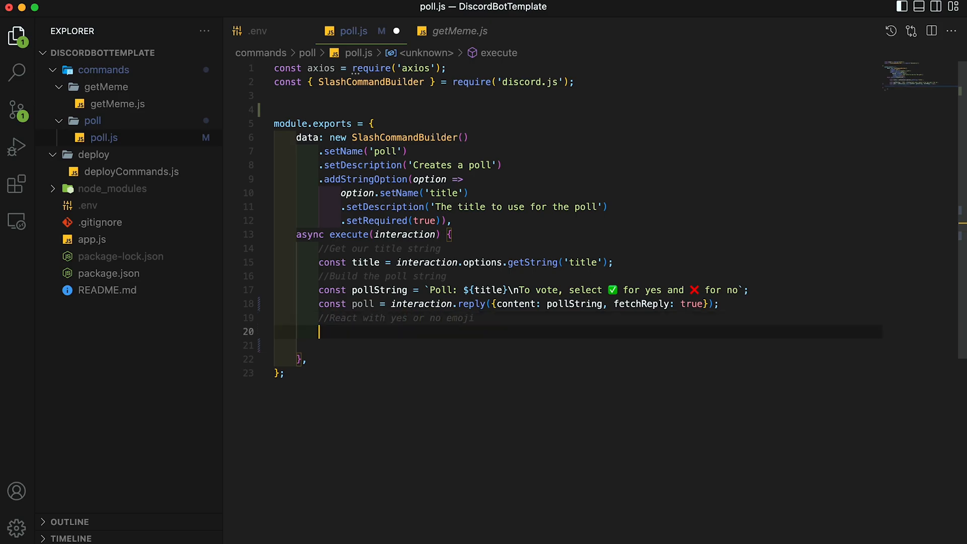
{"action": "type", "text": "poll.react("}
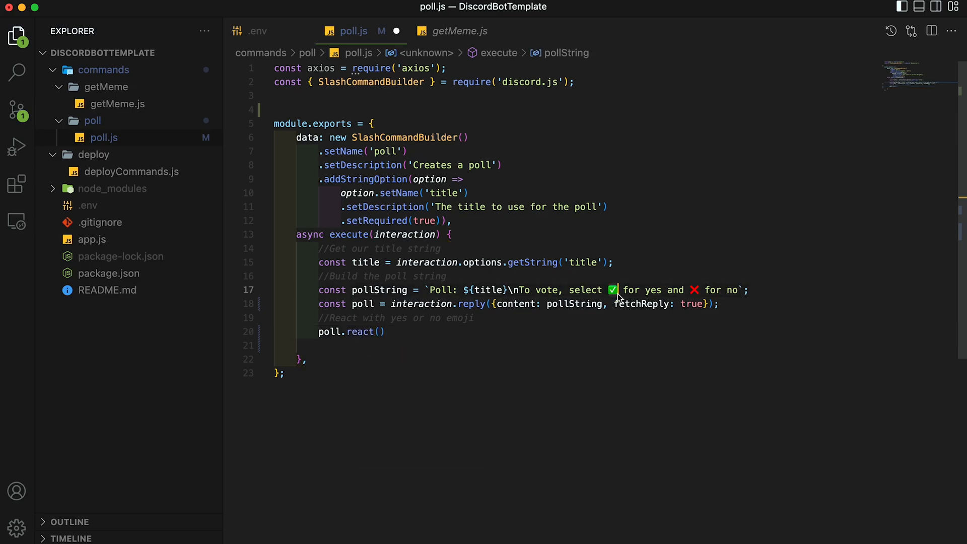
{"action": "type", "text": "'✅'"}
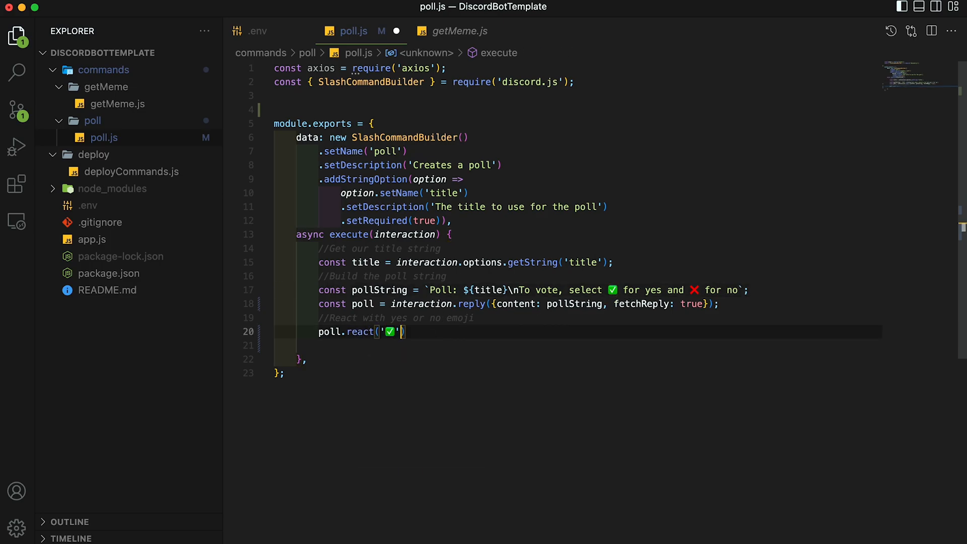
{"action": "type", "text": "poll"}
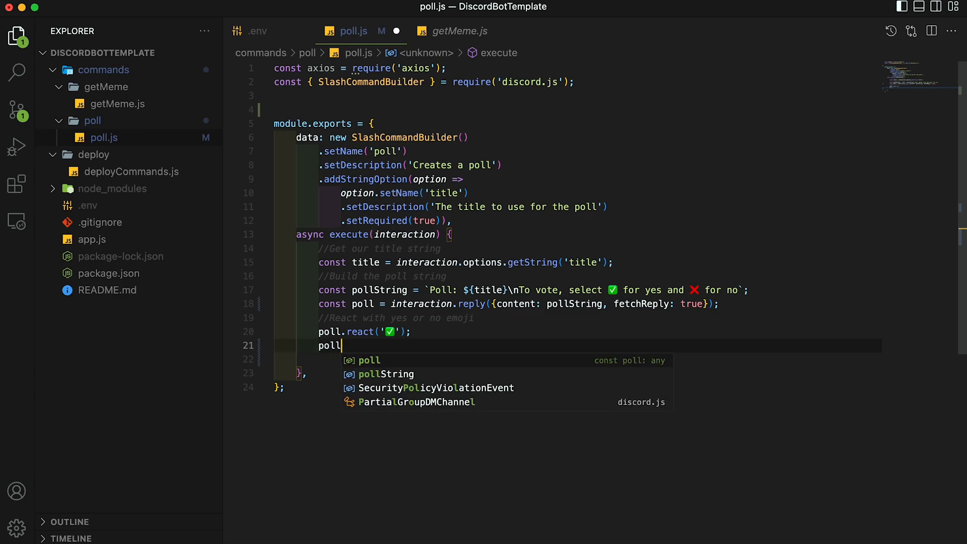
{"action": "type", "text": ".react('❌');"}
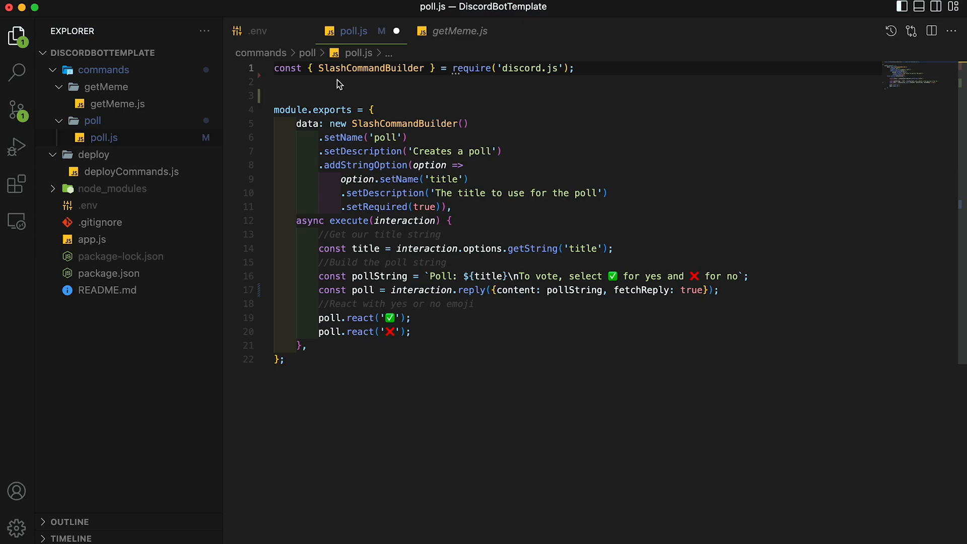
{"action": "mouse_move", "coordinate": [464, 109]}
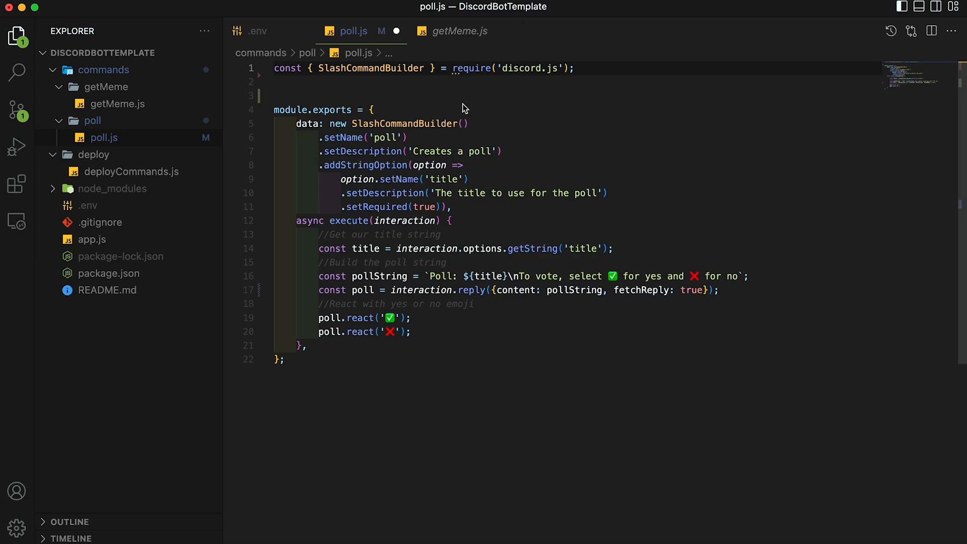
{"action": "left_click", "coordinate": [91, 240]}
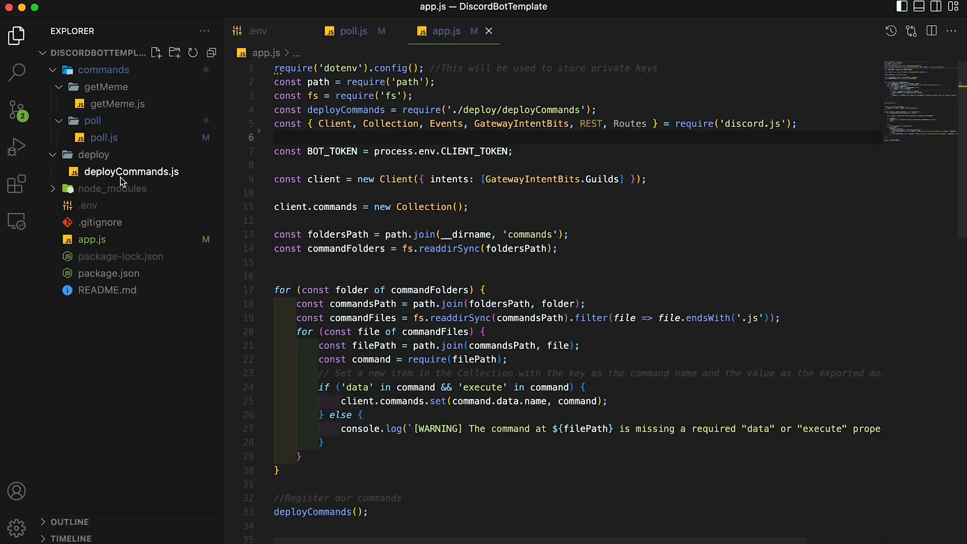
- Bring deployCommands.js up next to app.js from the Explorer
{"action": "left_click", "coordinate": [131, 171]}
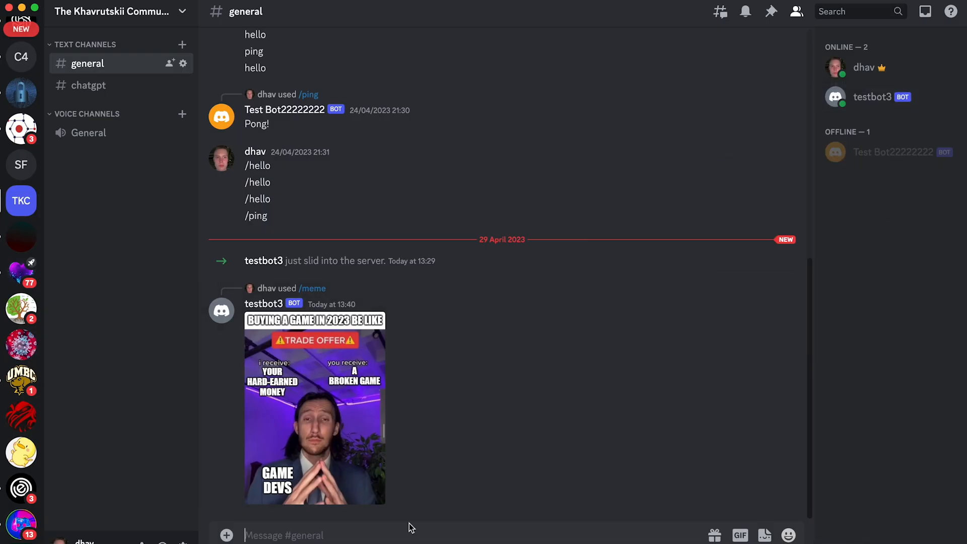
- Run /poll in #general with title 'test poll title' so testbot3 posts the poll message
{"action": "type", "text": "/"}
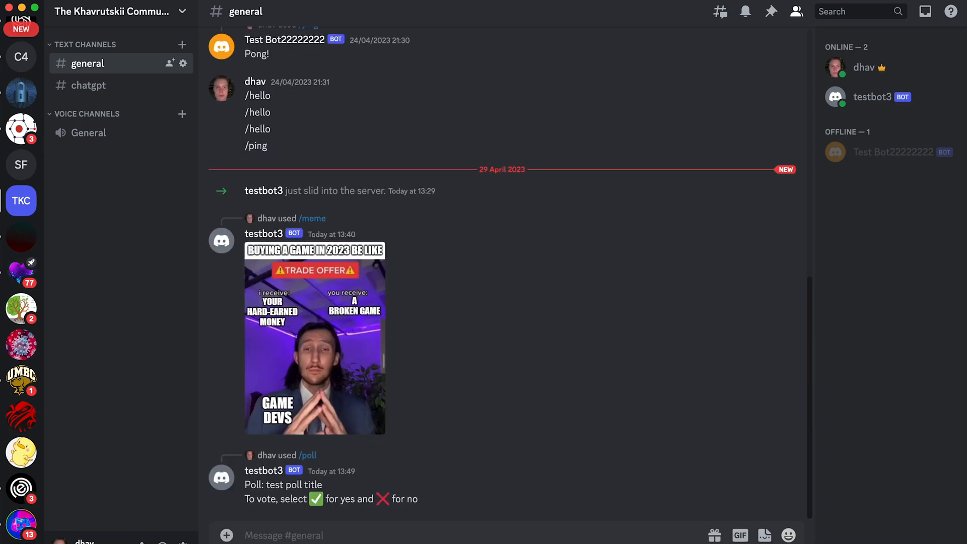
{"action": "mouse_move", "coordinate": [338, 494]}
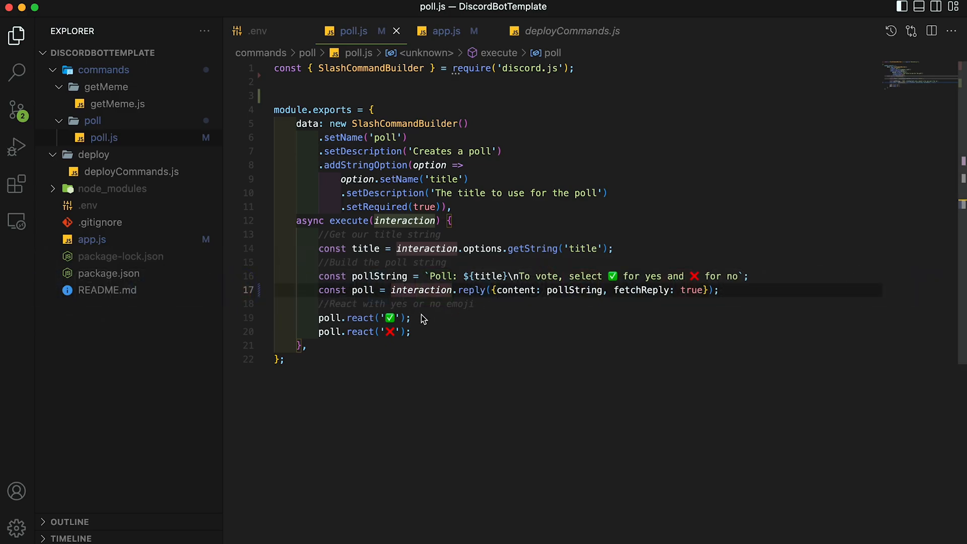
- Add await before interaction.reply so the reply is fetched before reacting
{"action": "type", "text": "await"}
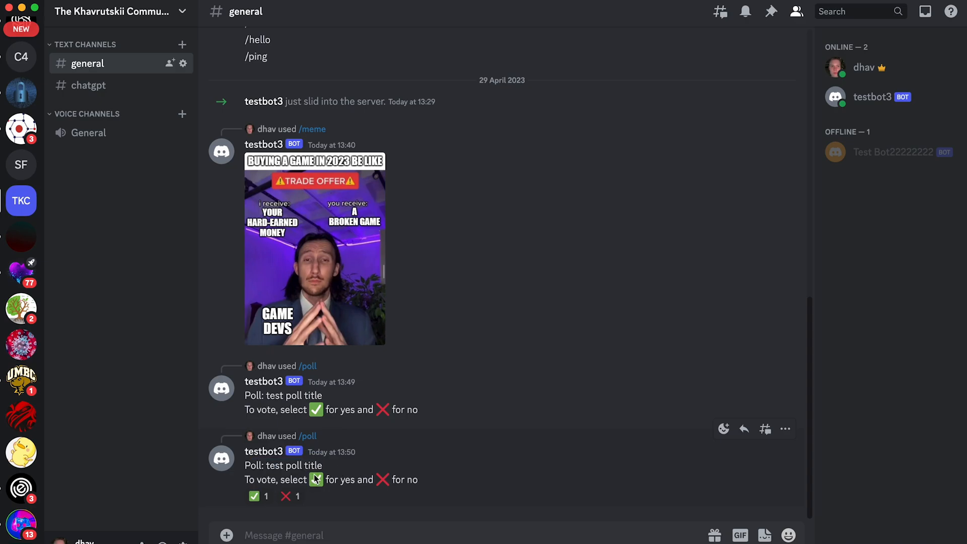
{"action": "mouse_move", "coordinate": [383, 479]}
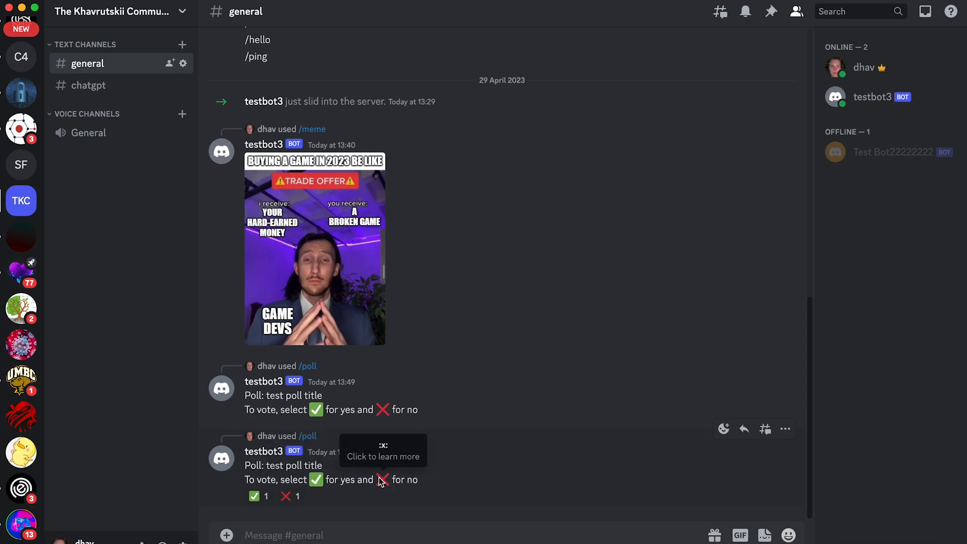
- Run /poll 'test poll title' again and check the ✅ and ❌ reactions on the bot's message
{"action": "left_click", "coordinate": [254, 496]}
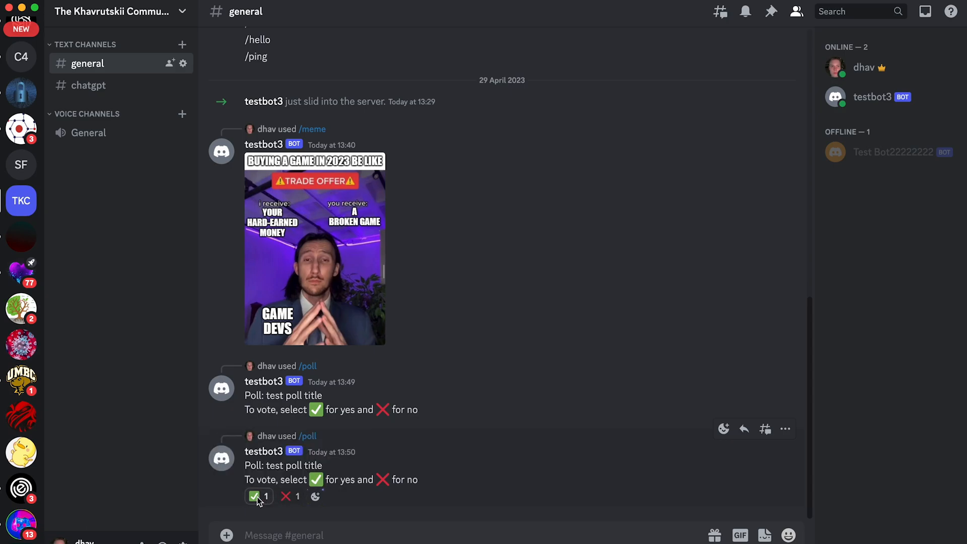
{"action": "left_click", "coordinate": [285, 497]}
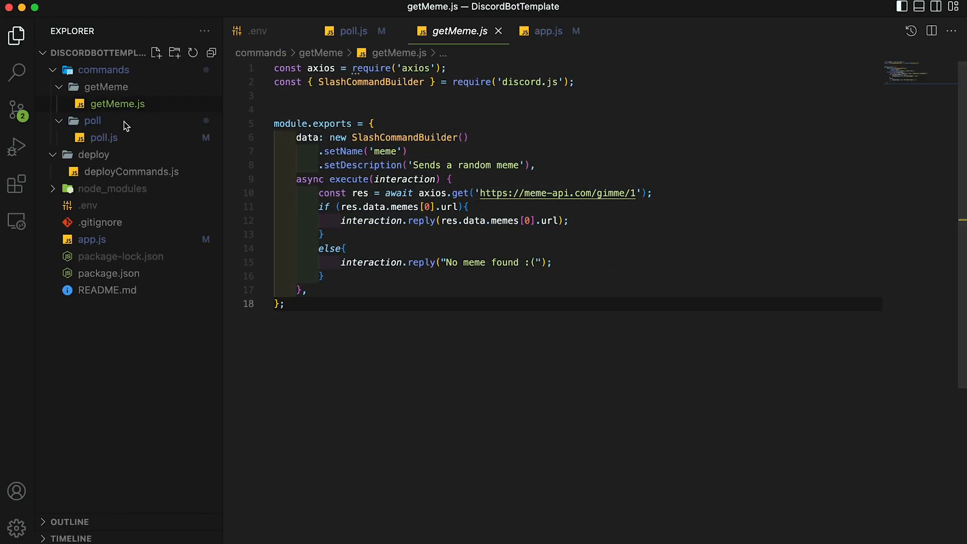
- Scroll the createdischordbot blog in Chrome to the 'Hosting the Bot for Free' nodemon section
{"action": "left_click", "coordinate": [354, 31]}
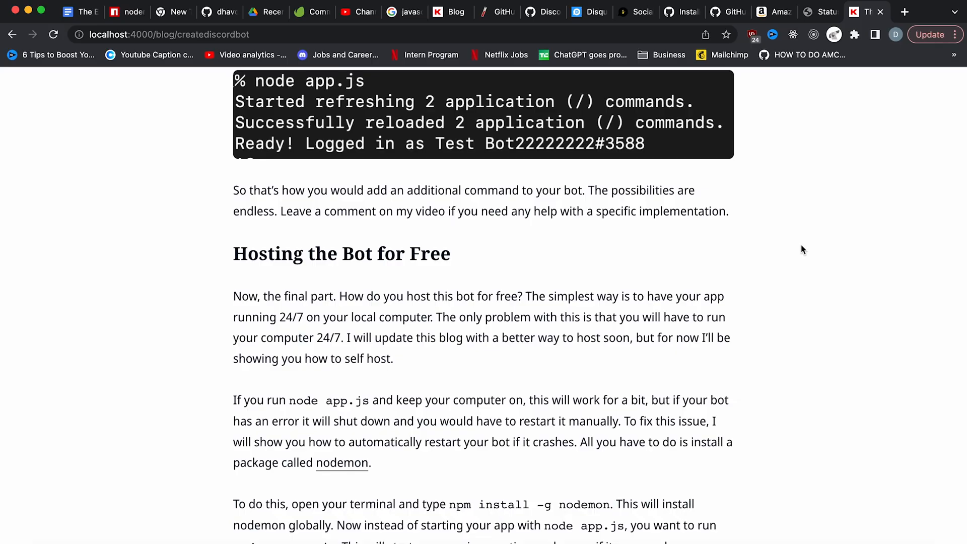
{"action": "scroll", "scroll_direction": "down", "scroll_amount": 3}
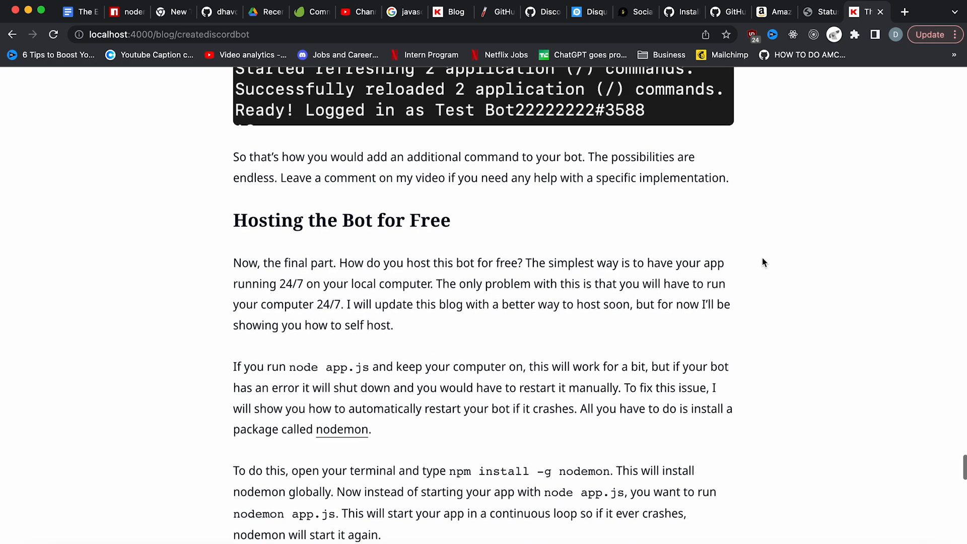
{"action": "scroll", "scroll_direction": "down", "scroll_amount": 3}
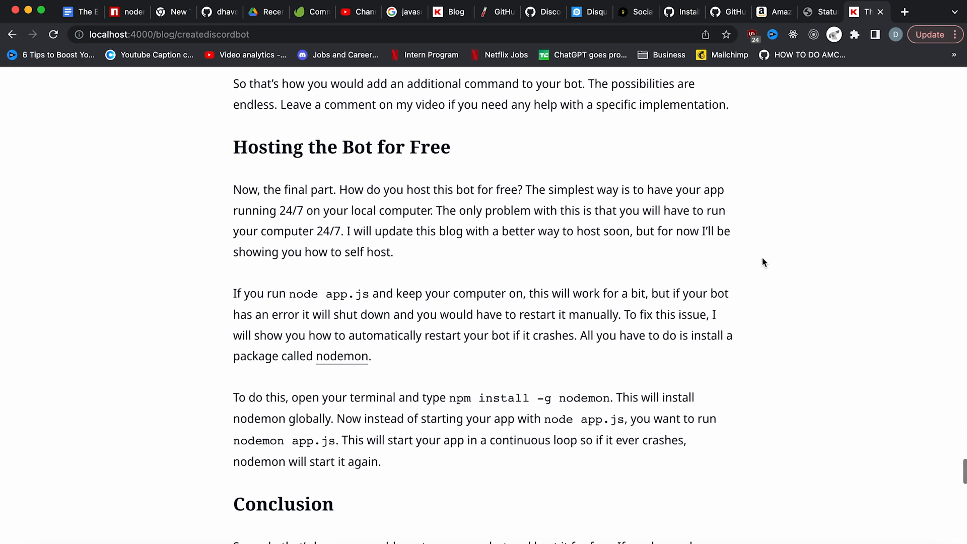
{"action": "scroll", "scroll_direction": "down", "scroll_amount": 3}
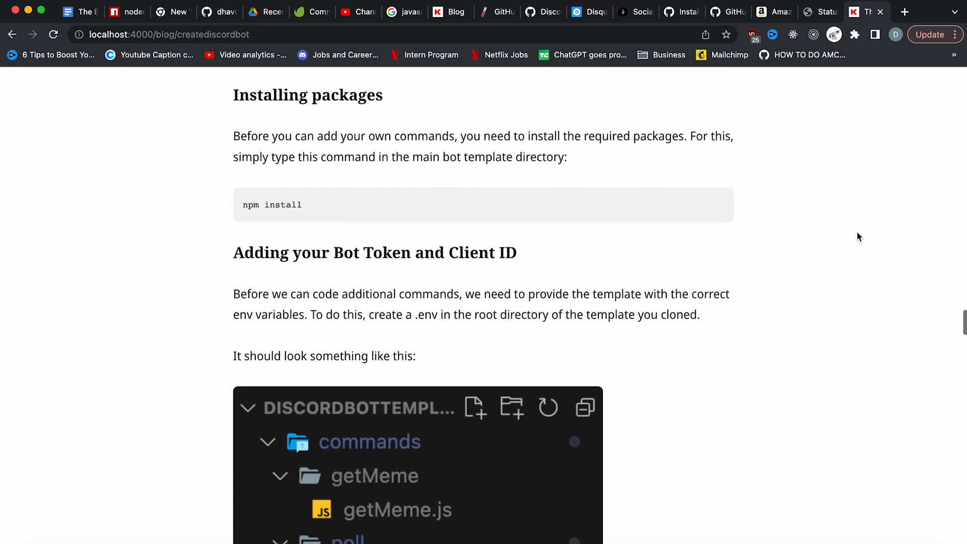
{"action": "scroll", "scroll_direction": "down", "scroll_amount": 3}
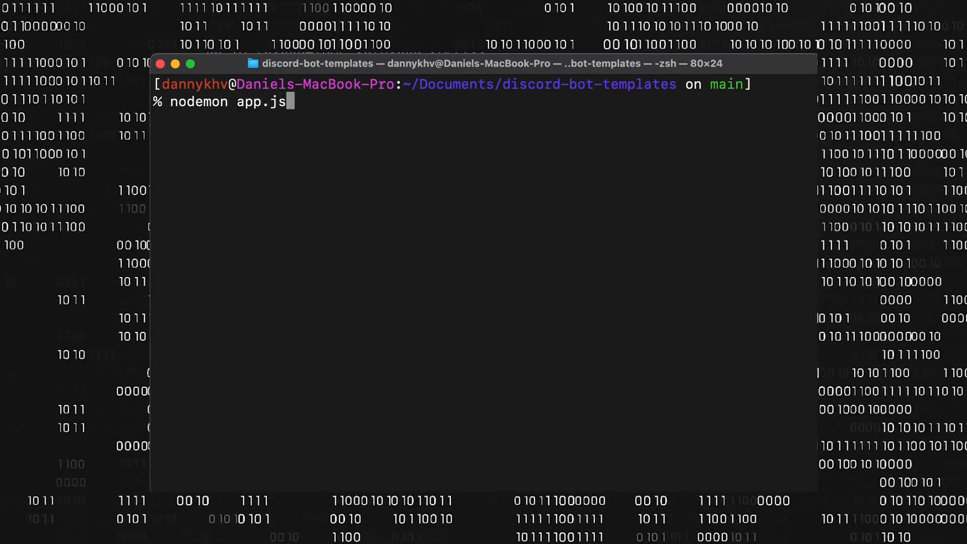
- Install nodemon globally in DiscordBotTemplate, then run app.js until testbot3 reports ready and logged in
{"action": "key", "text": "enter"}
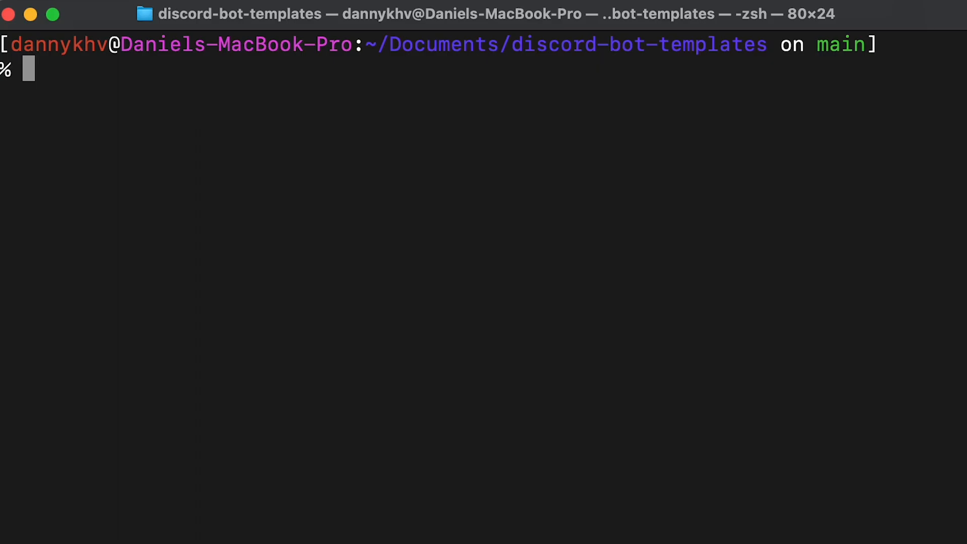
{"action": "type", "text": "npm install -g nodemo"}
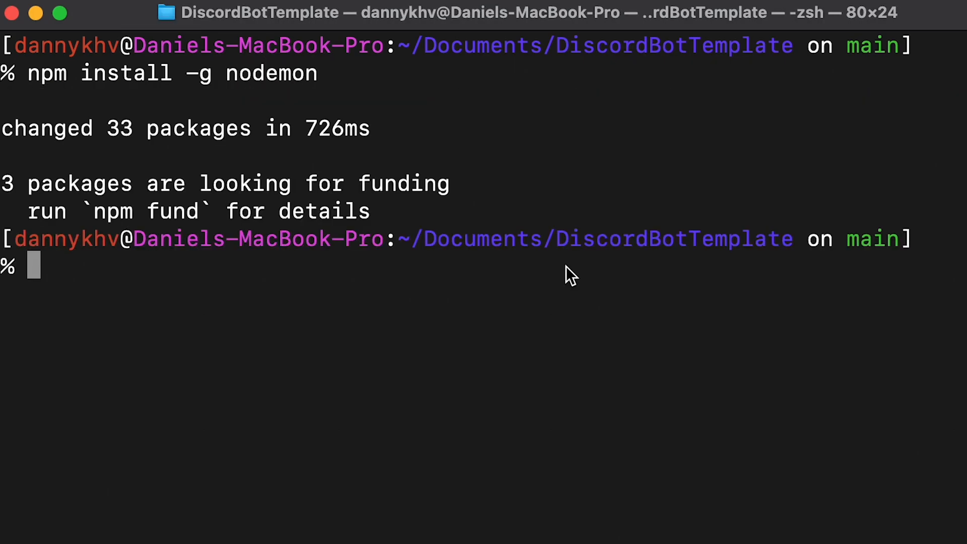
{"action": "type", "text": "node app.js"}
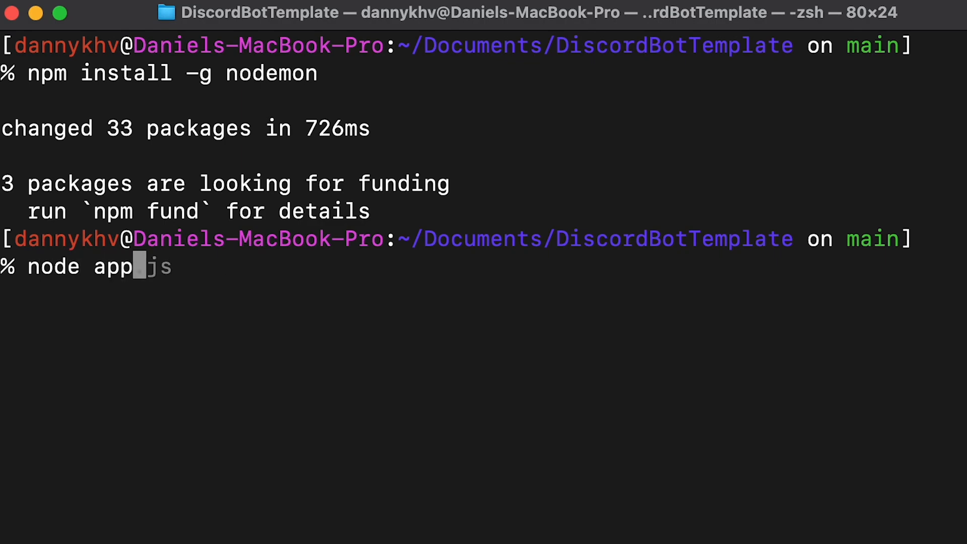
{"action": "type", "text": "mpirun -np 4 bucket_sort 1024"}
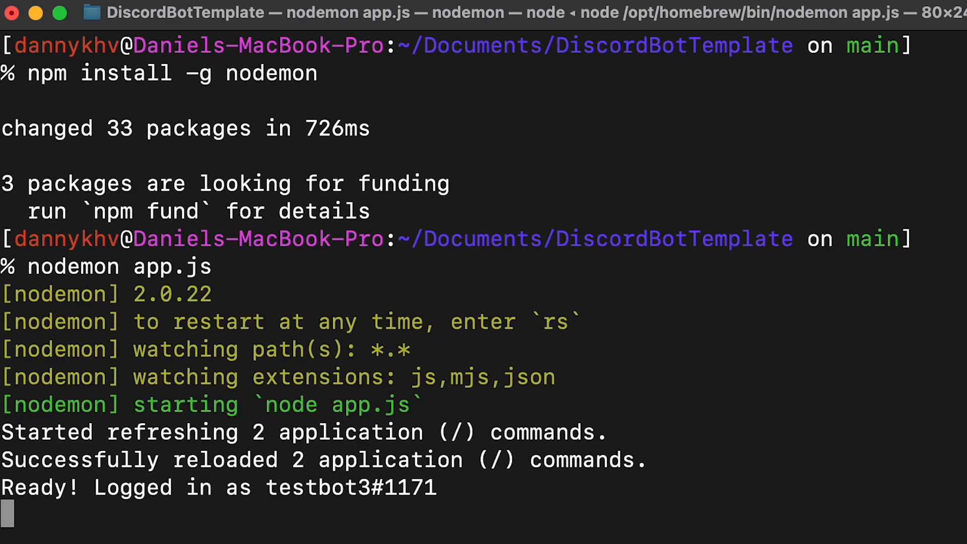
{"action": "mouse_move", "coordinate": [506, 301]}
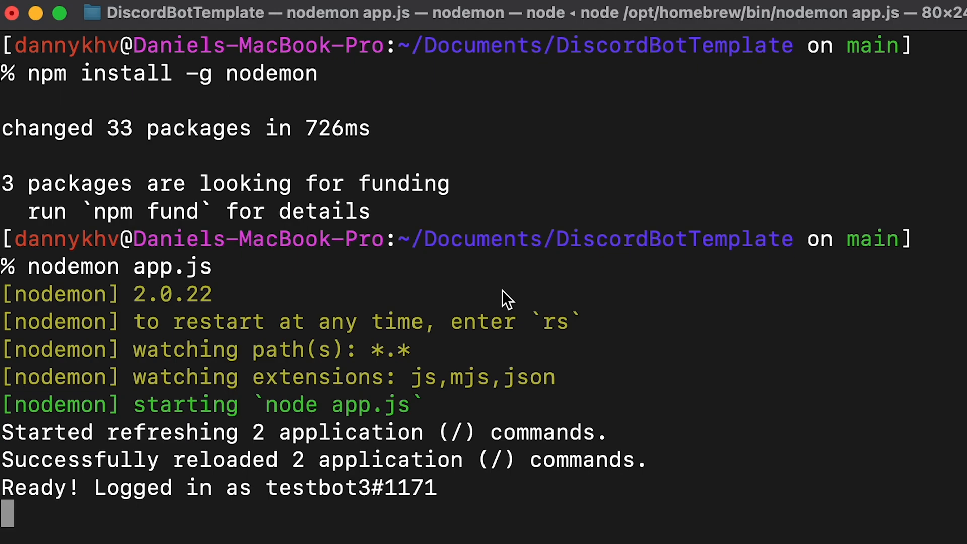
{"action": "mouse_move", "coordinate": [169, 297]}
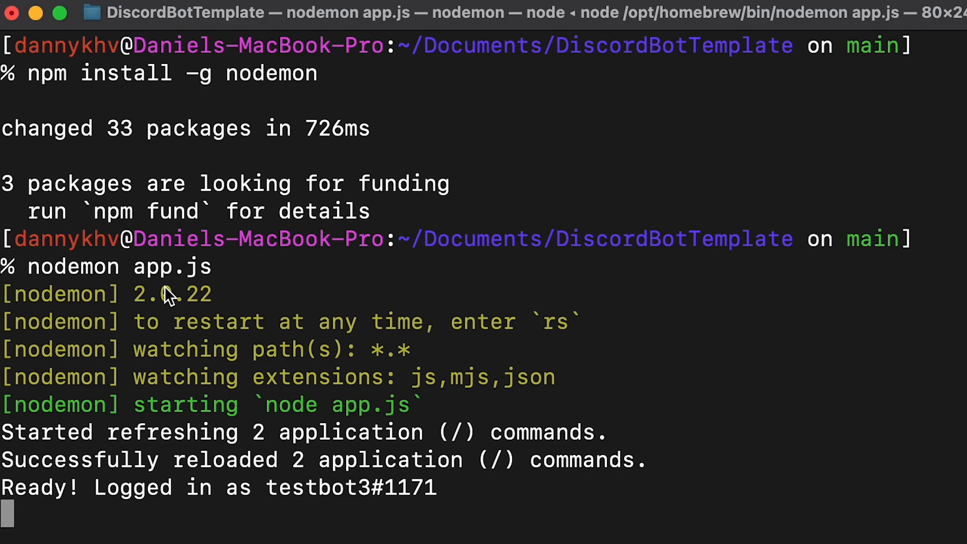